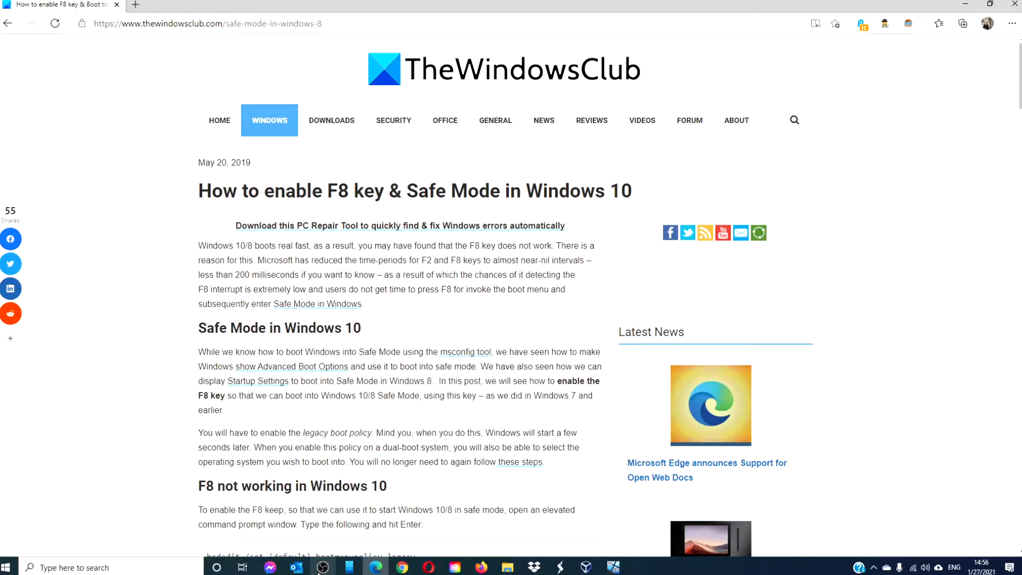
{"action": "mouse_move", "coordinate": [359, 475]}
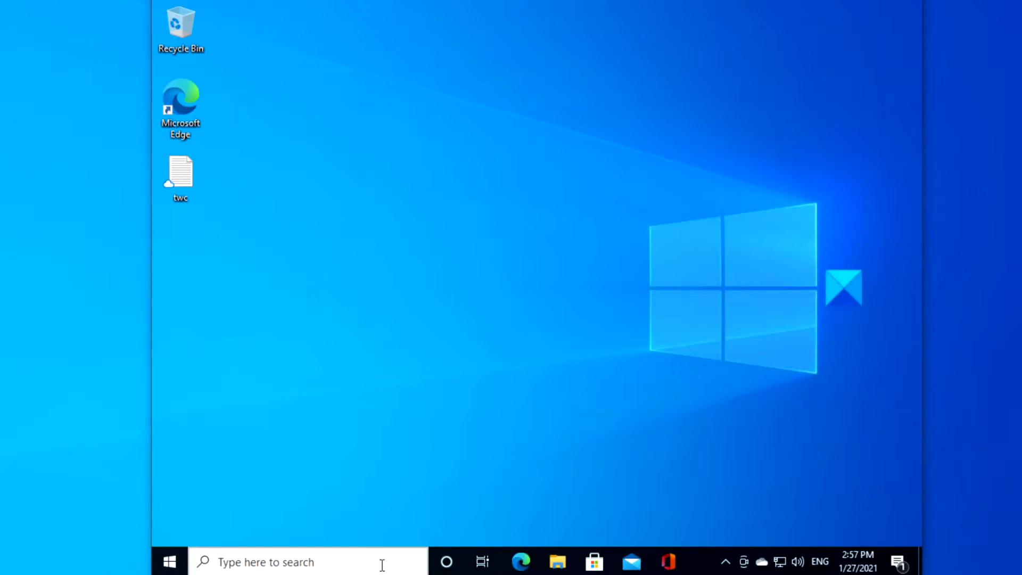
Launch Command Prompt as administrator from the Windows search panel.
{"action": "left_click", "coordinate": [307, 561]}
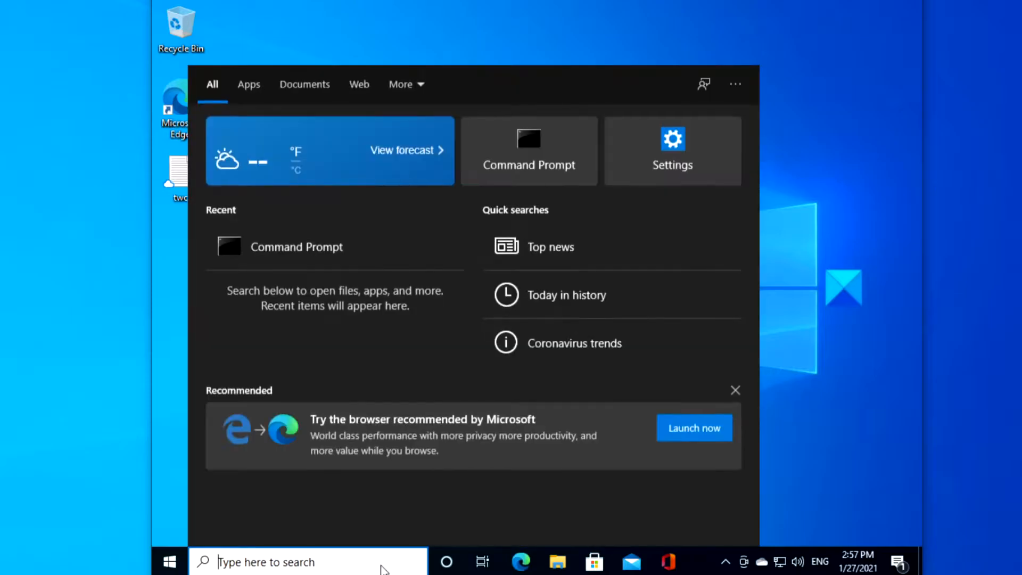
{"action": "left_click", "coordinate": [529, 150]}
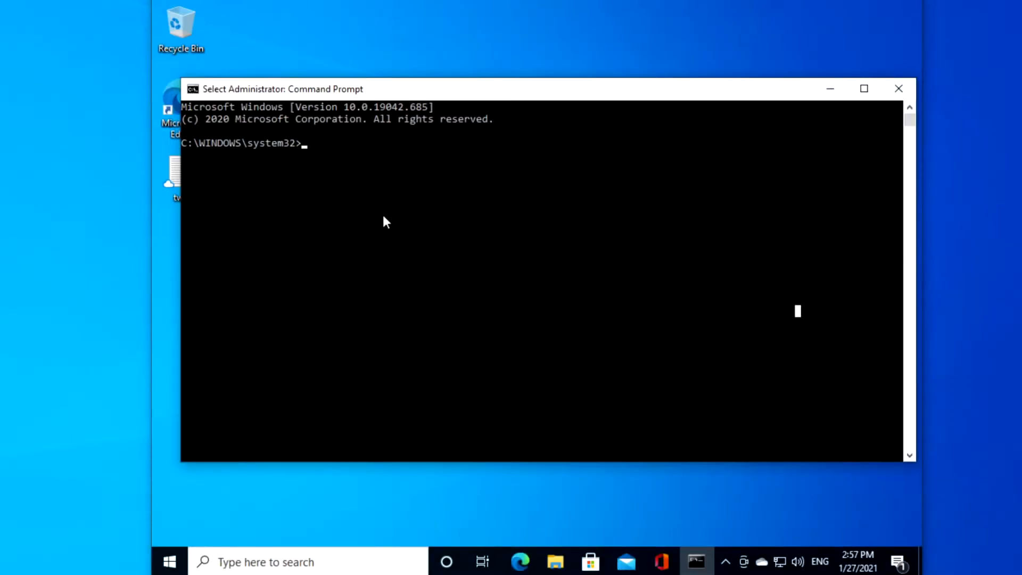
Run bcdedit /set {default} bootmenupolicy legacy so the default entry uses the legacy boot menu.
{"action": "type", "text": "b"}
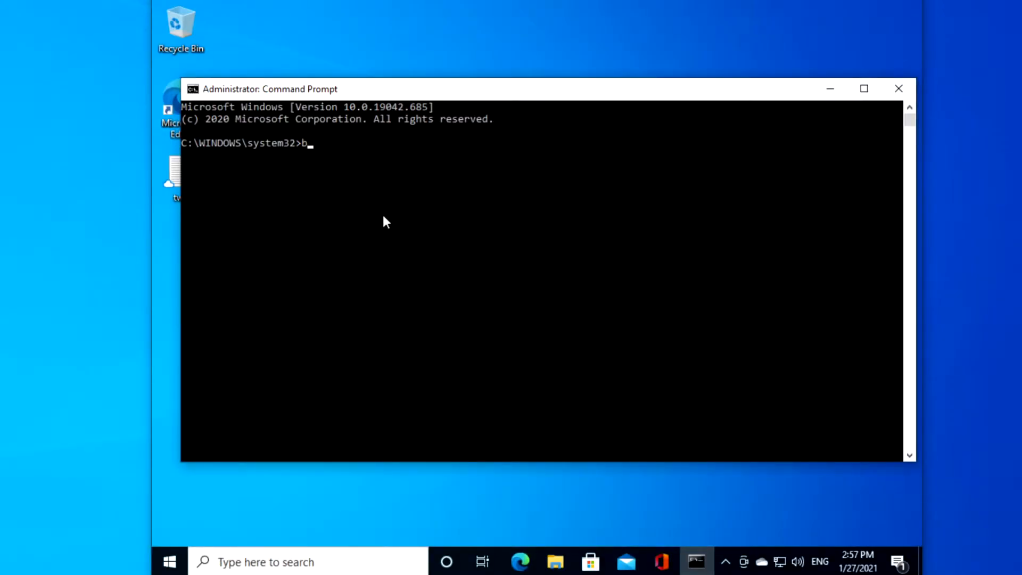
{"action": "type", "text": "cd"}
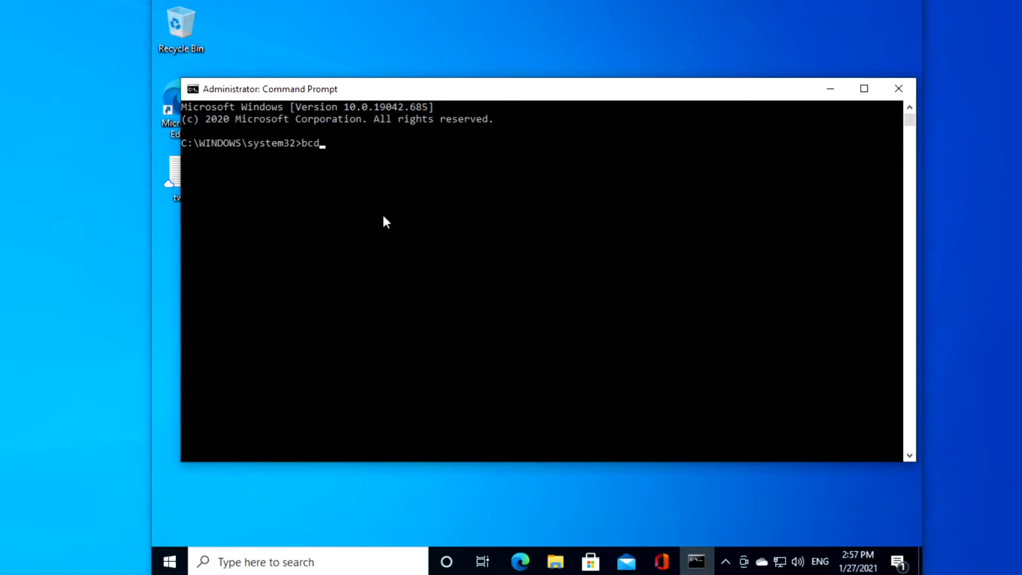
{"action": "type", "text": "edit /"}
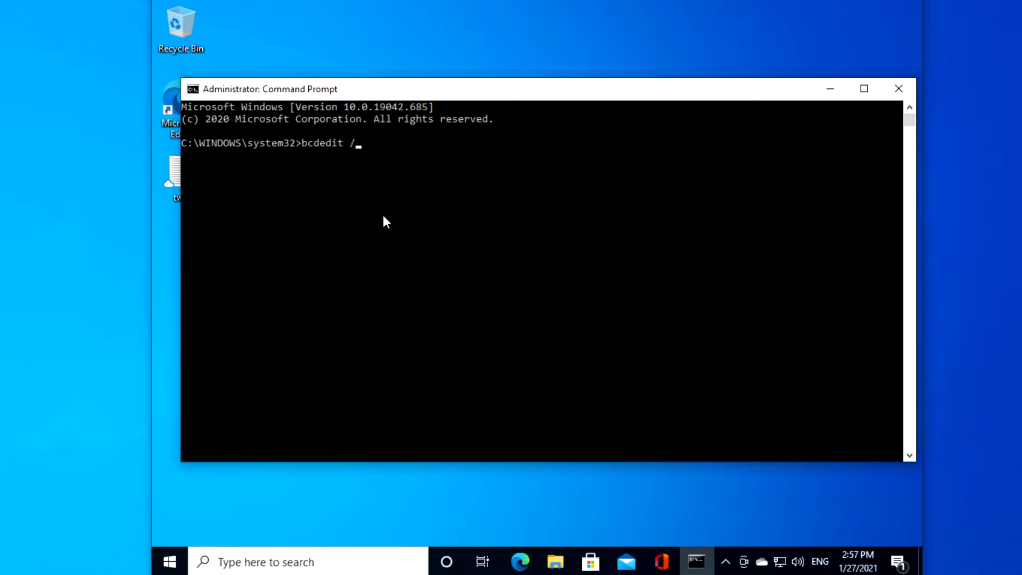
{"action": "type", "text": "set"}
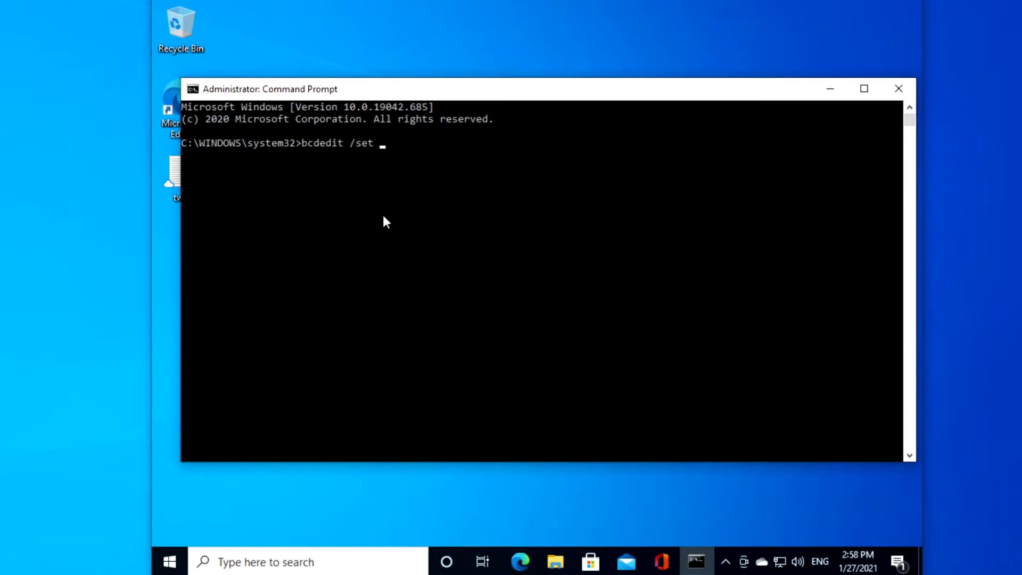
{"action": "type", "text": "{d"}
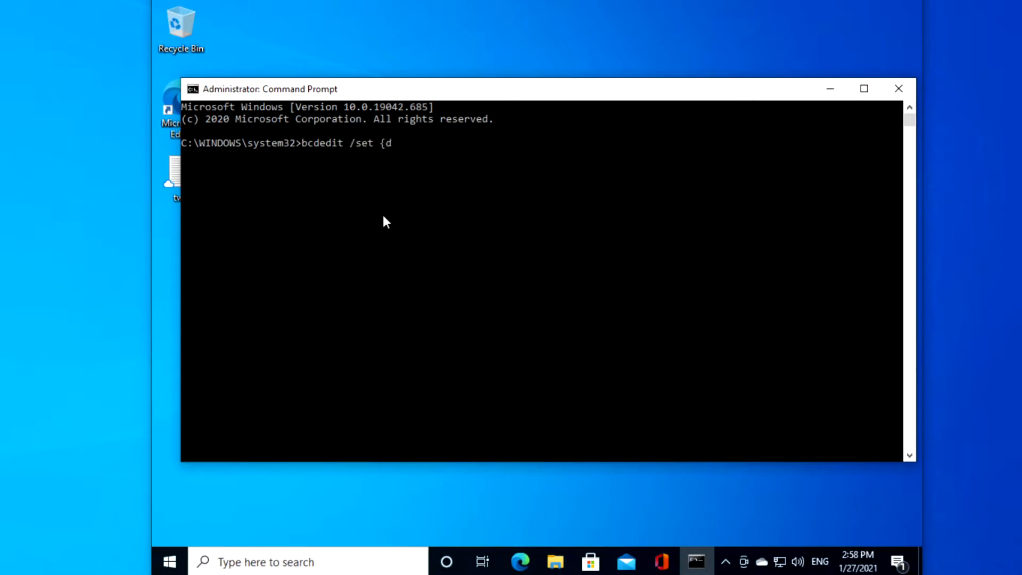
{"action": "type", "text": "efault"}
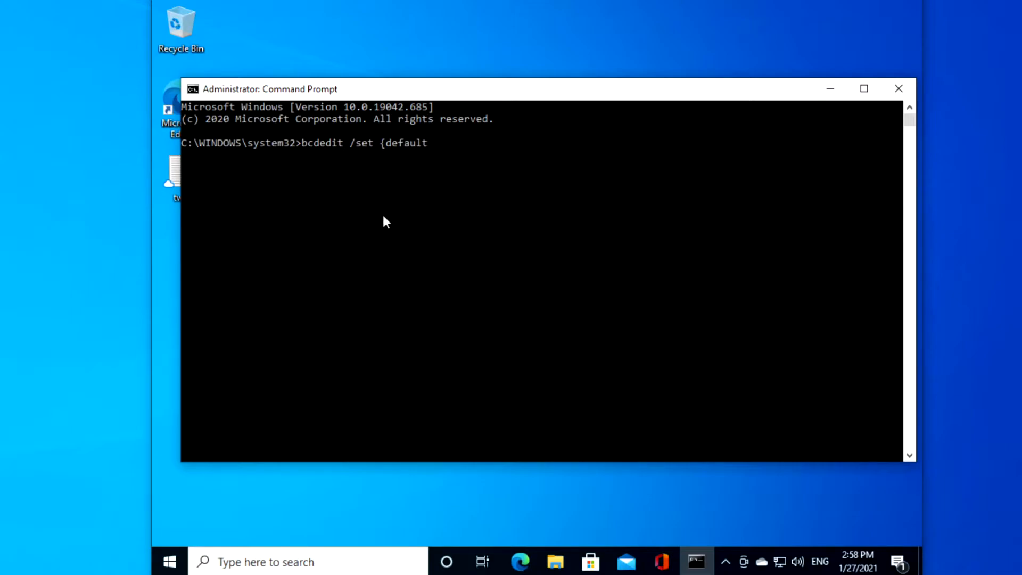
{"action": "type", "text": "}"}
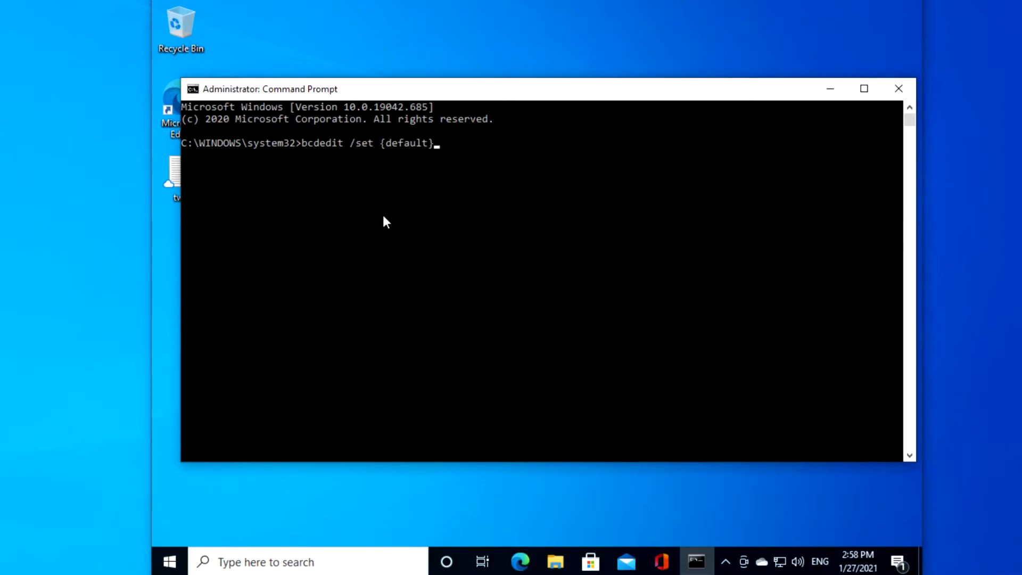
{"action": "type", "text": "b"}
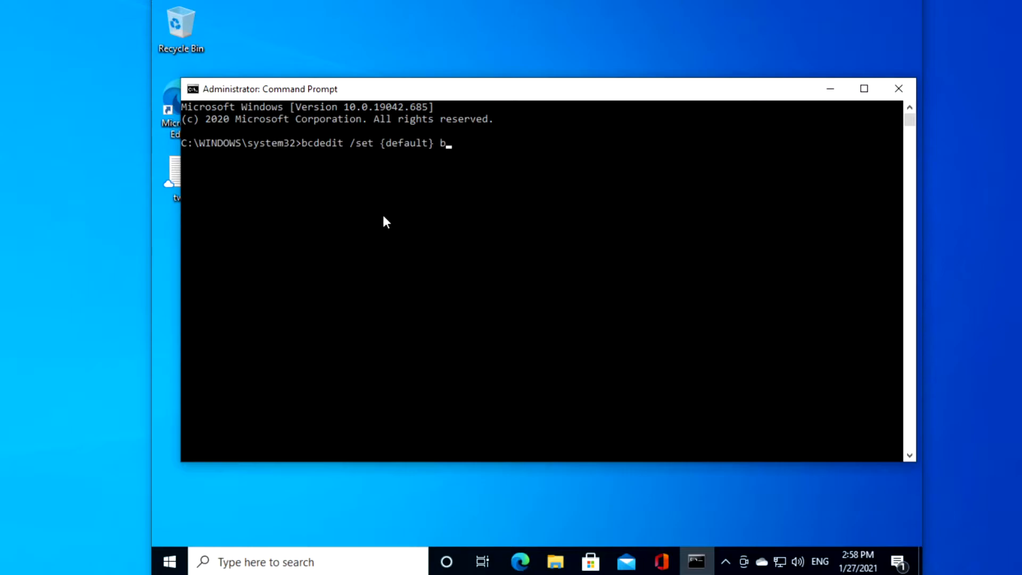
{"action": "type", "text": "ootme"}
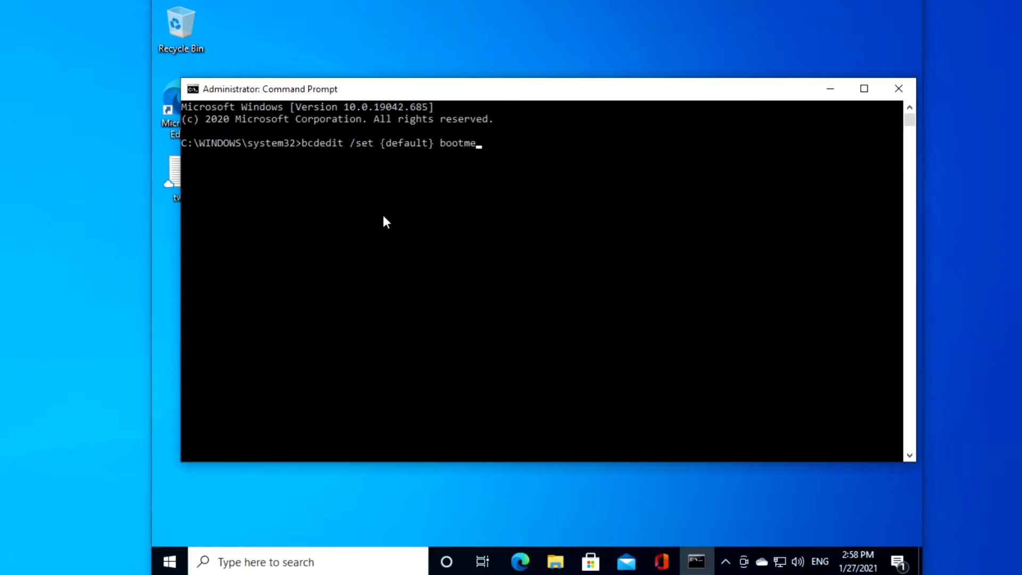
{"action": "type", "text": "nupoli"}
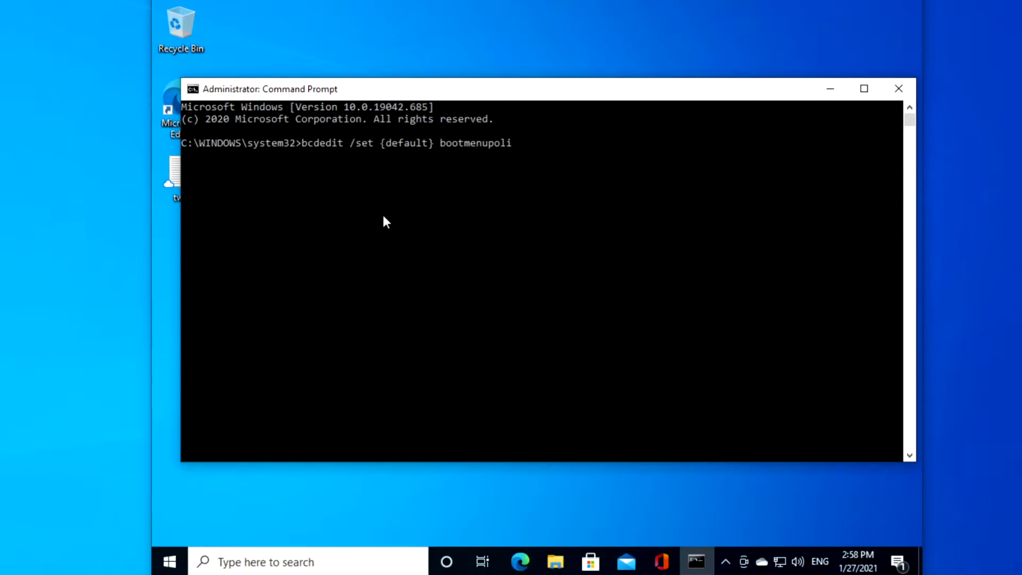
{"action": "type", "text": "cy"}
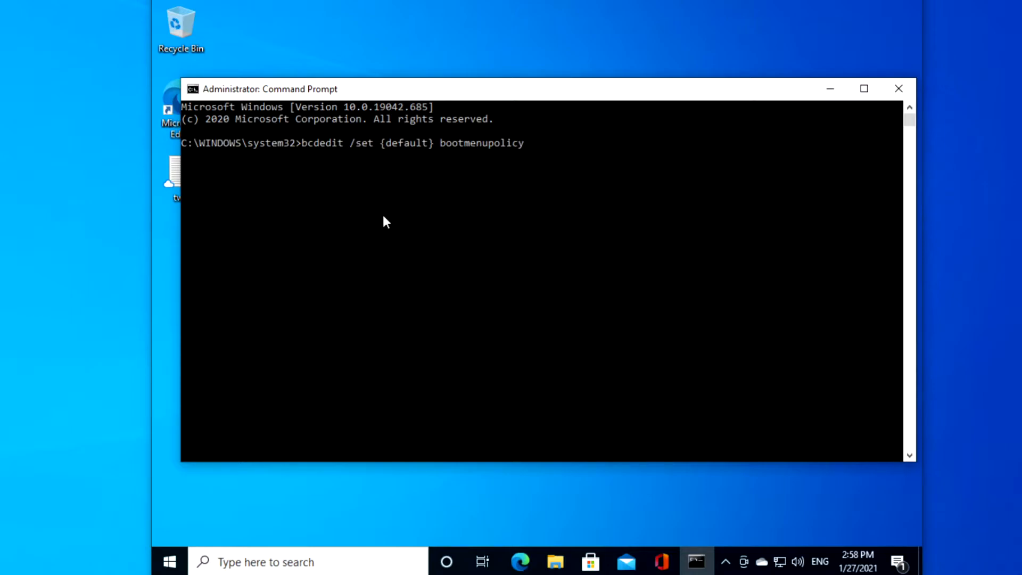
{"action": "type", "text": "legacy"}
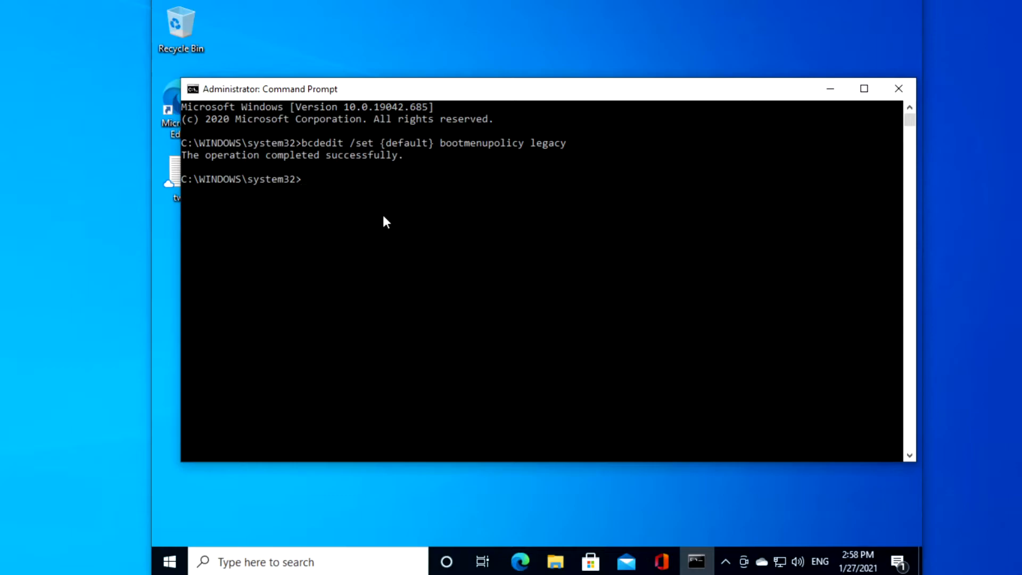
{"action": "type", "text": "b"}
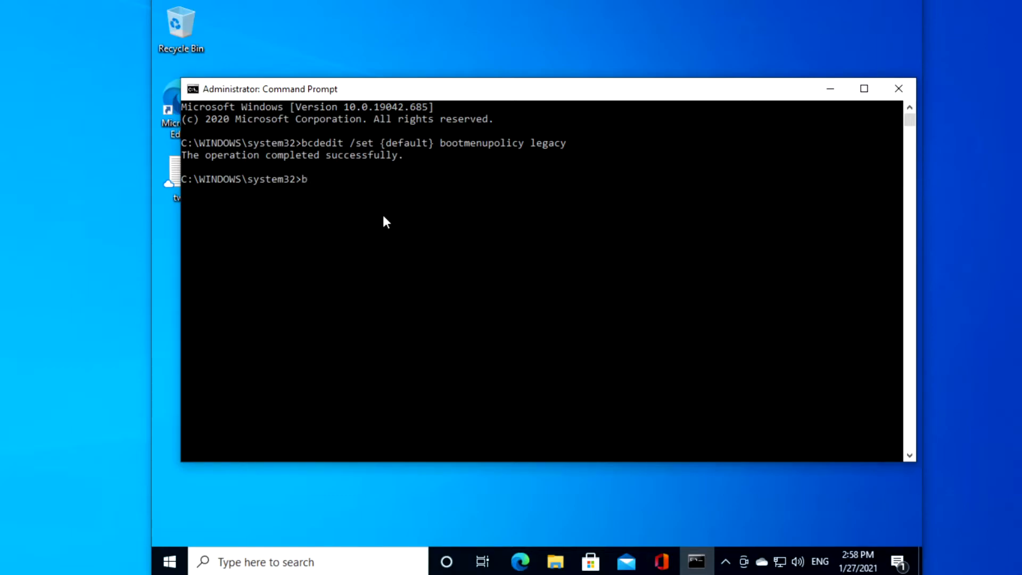
{"action": "type", "text": "cded"}
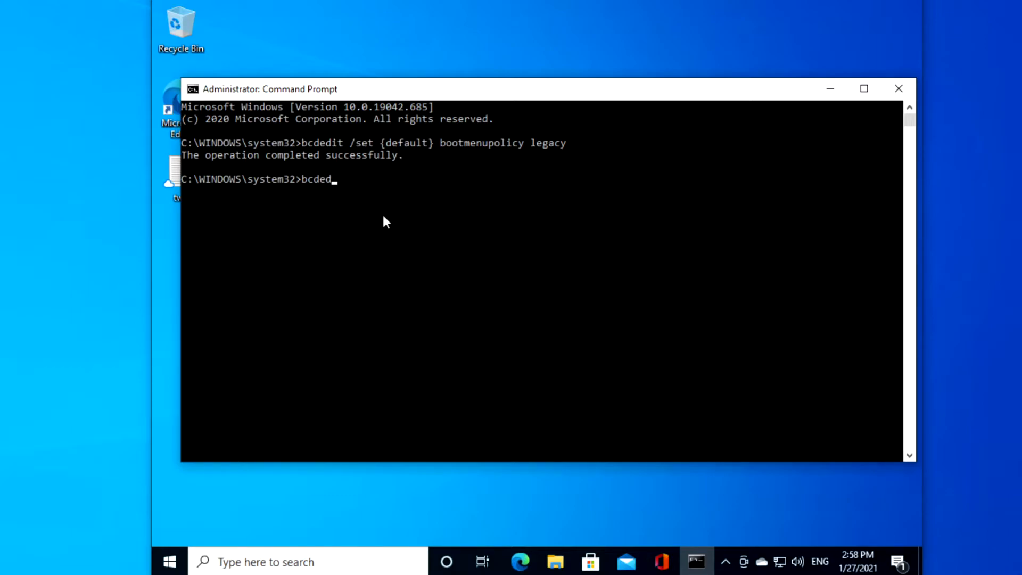
{"action": "type", "text": "it //"}
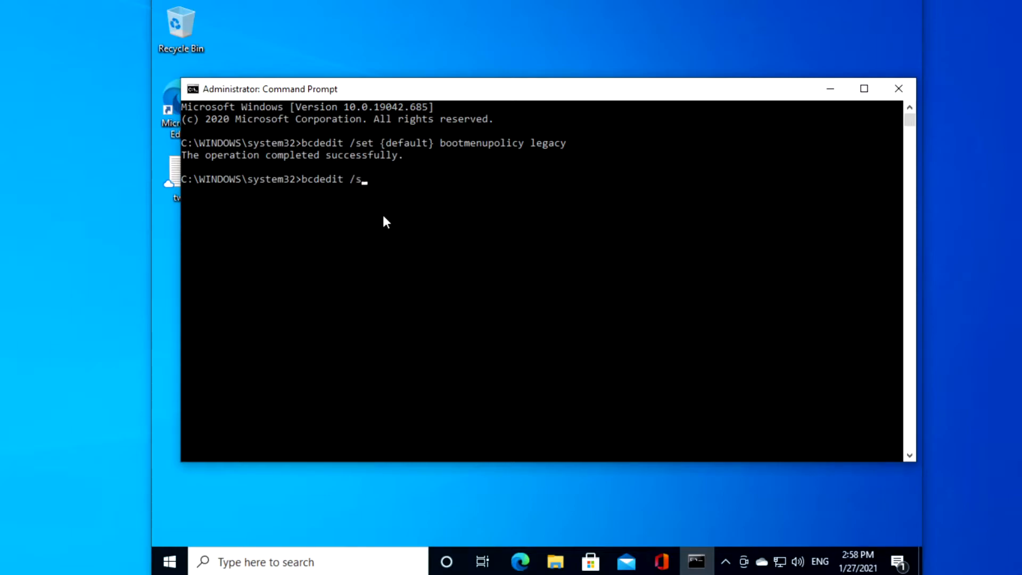
{"action": "type", "text": "et"}
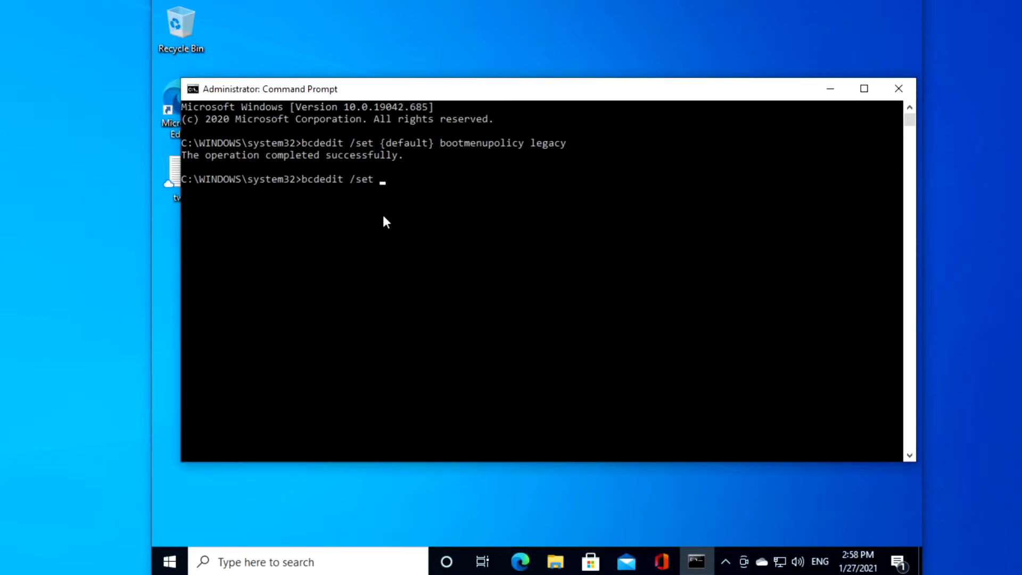
{"action": "type", "text": "{defaui"}
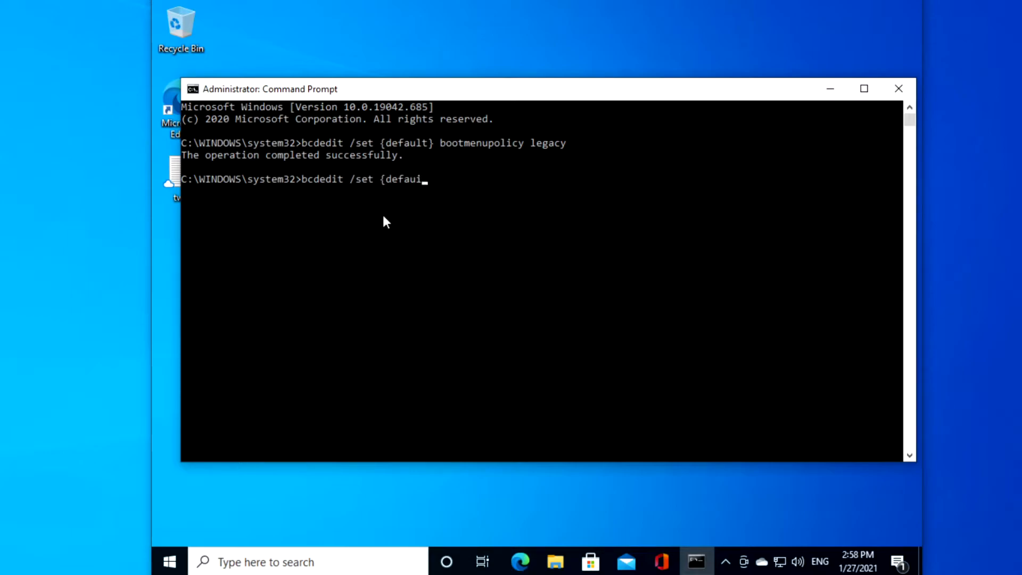
{"action": "key", "text": "Backspace"}
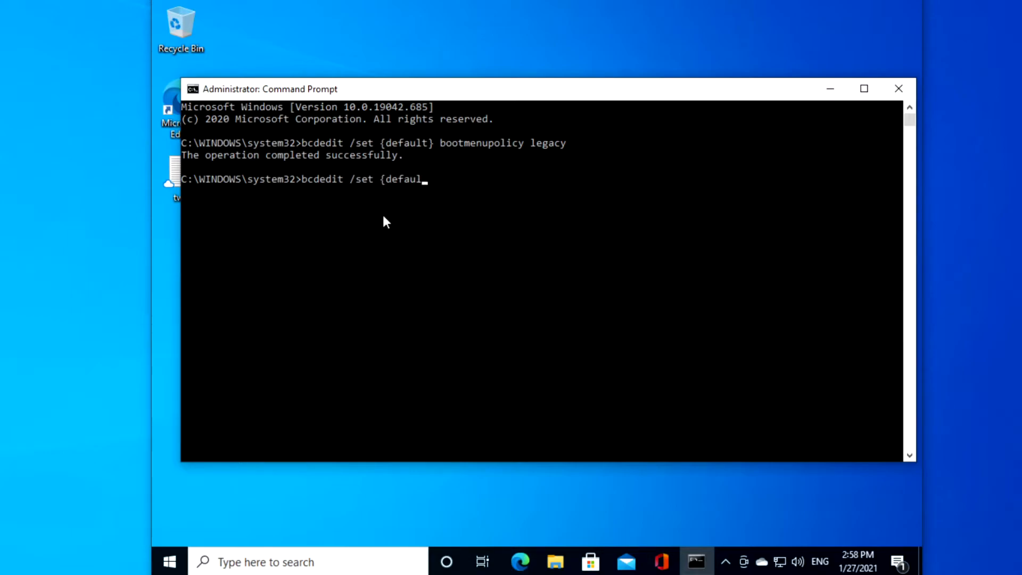
{"action": "type", "text": "t}"}
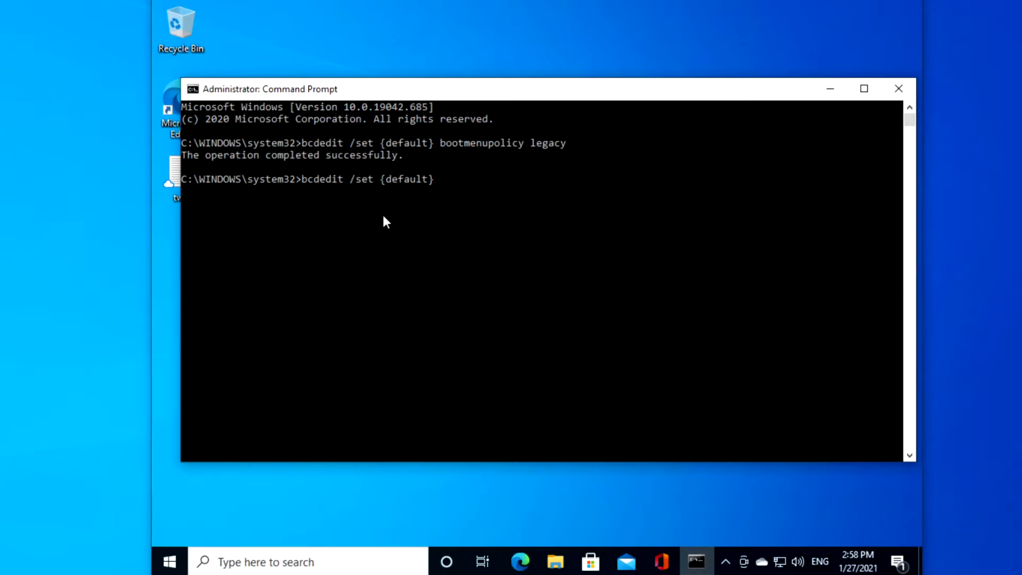
{"action": "type", "text": "bootmenupoli"}
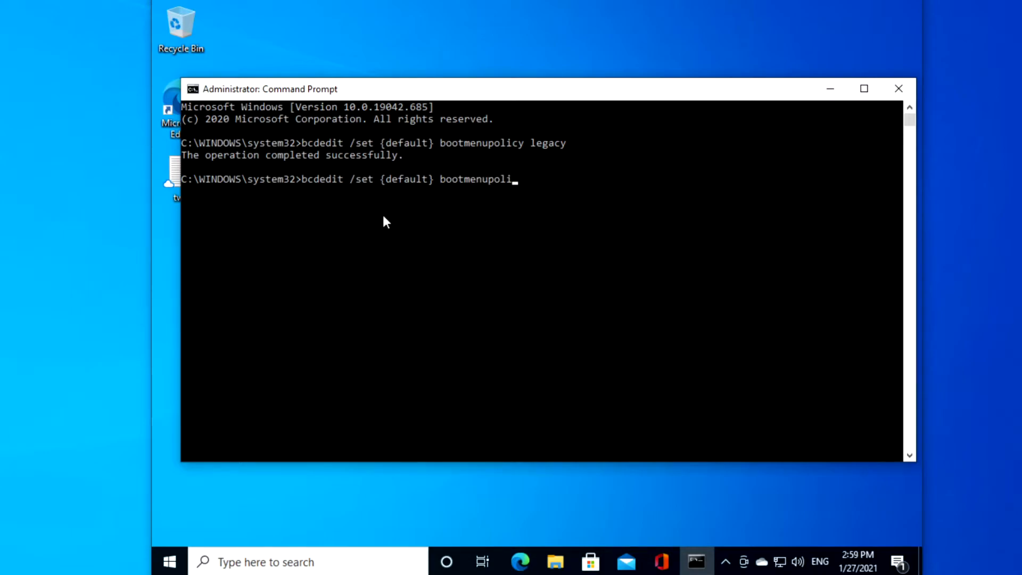
{"action": "type", "text": "cy"}
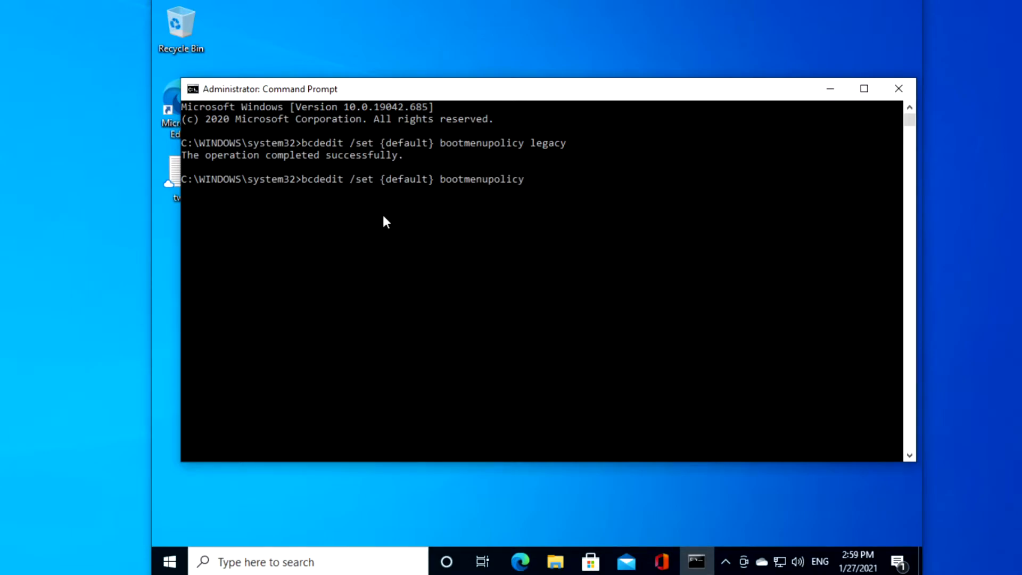
{"action": "type", "text": "s"}
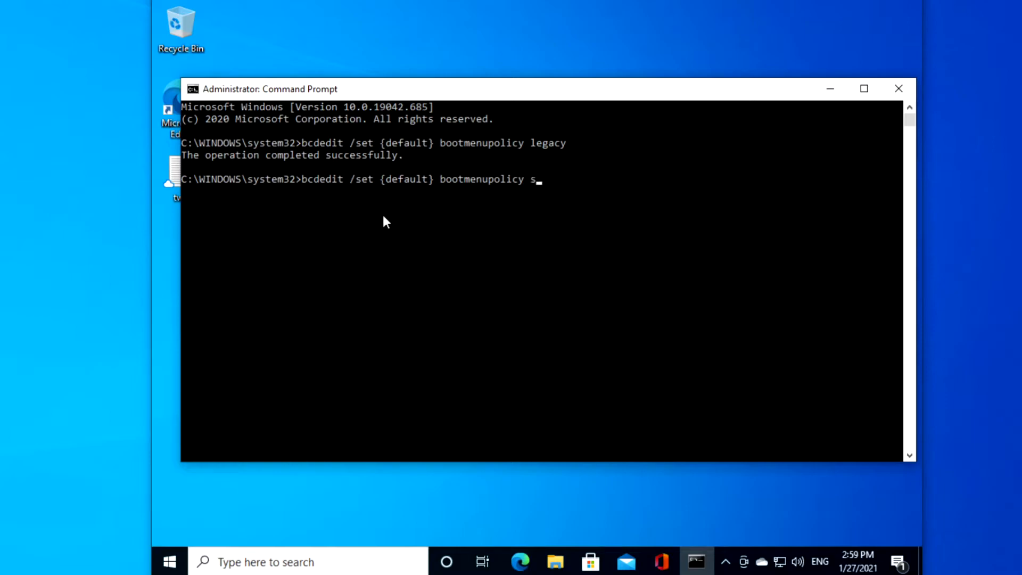
{"action": "type", "text": "tan"}
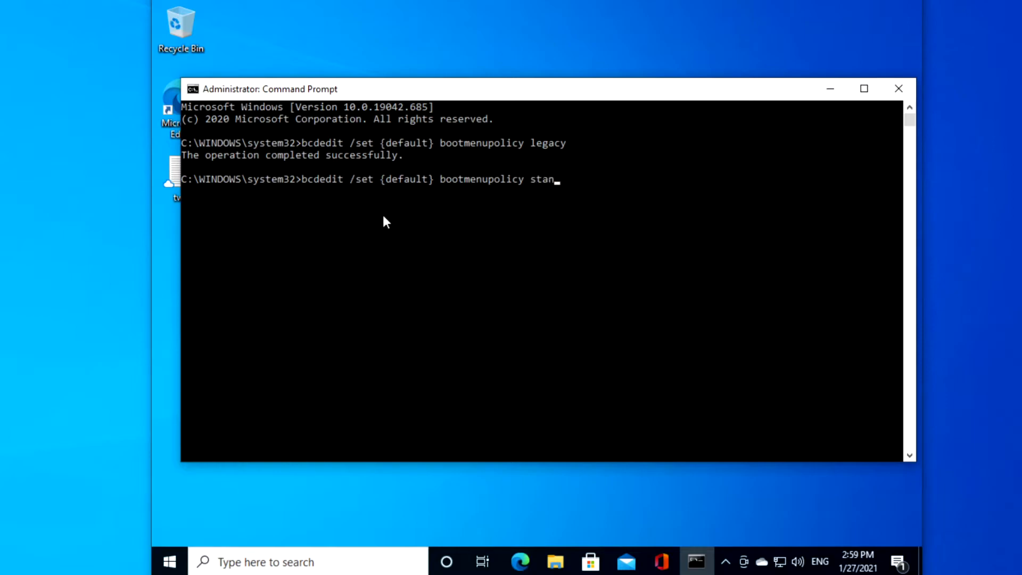
{"action": "type", "text": "dard"}
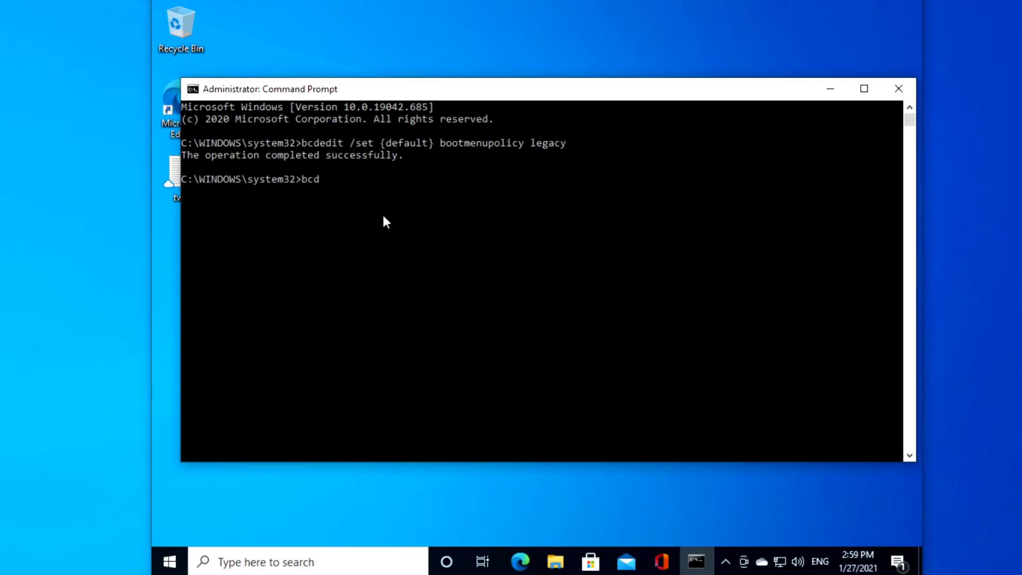
Run bcdedit /enum /v to list all boot entries with their identifiers.
{"action": "type", "text": "edit"}
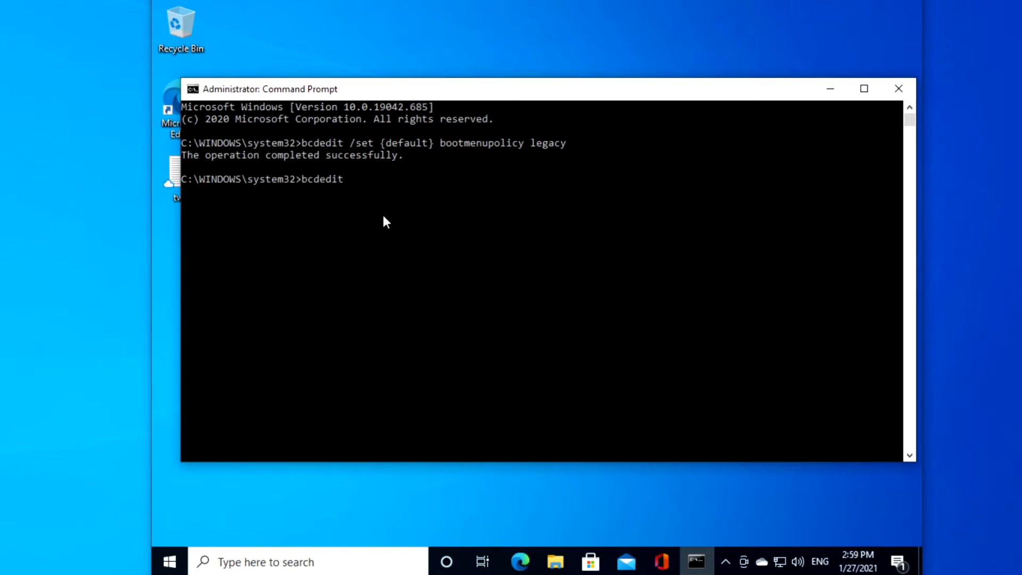
{"action": "type", "text": "/e"}
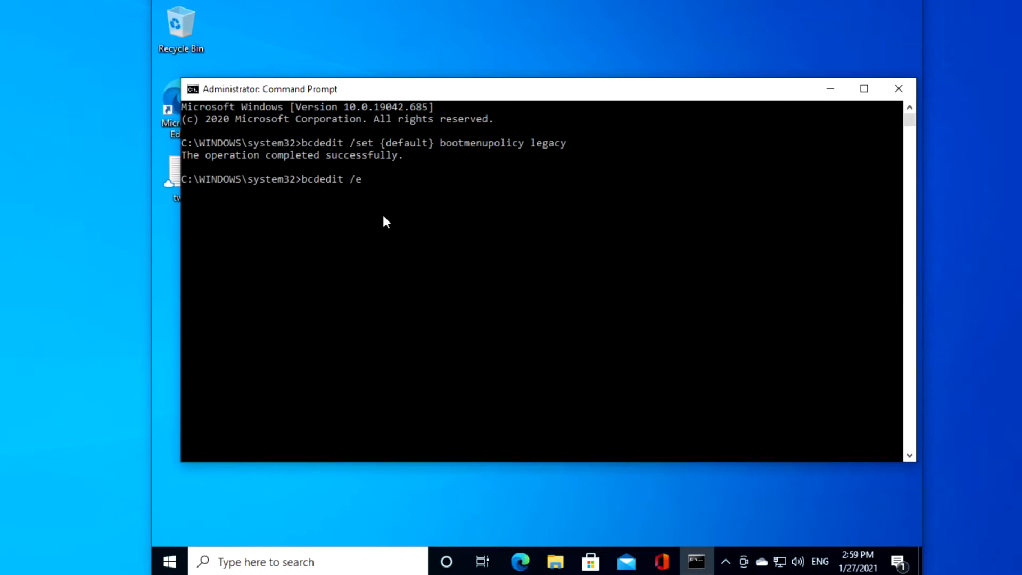
{"action": "type", "text": "num"}
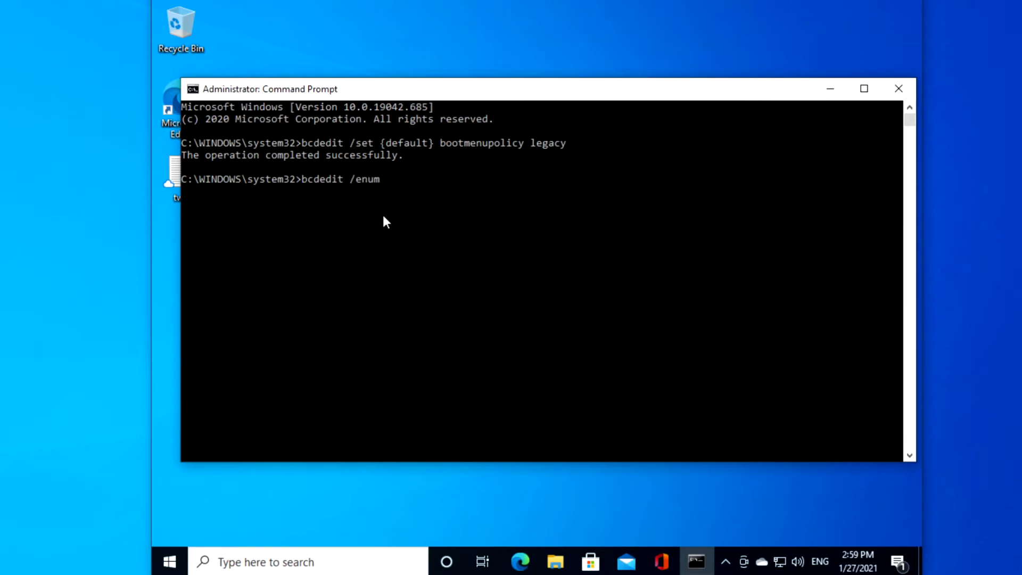
{"action": "type", "text": "/v"}
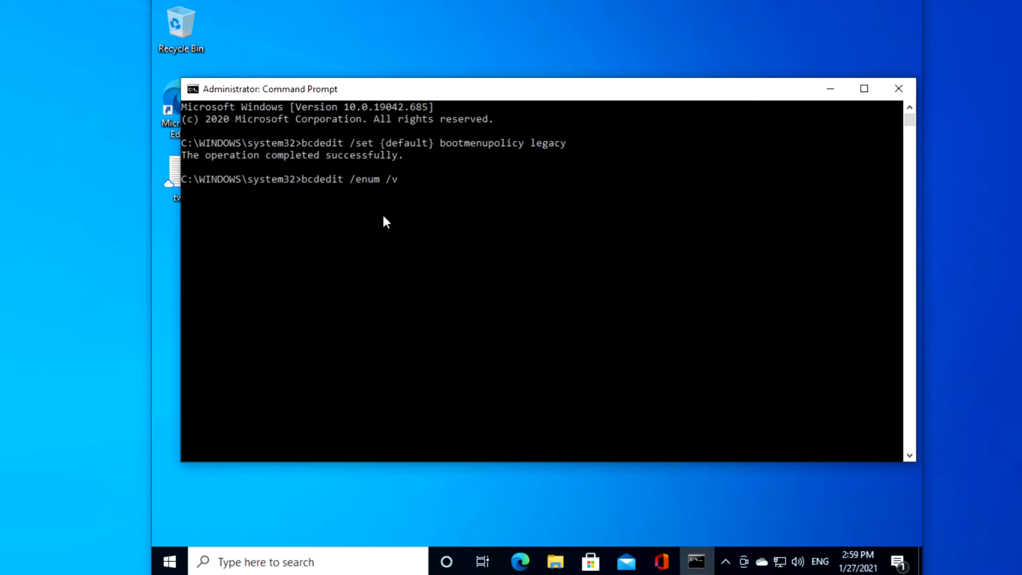
{"action": "key", "text": "enter"}
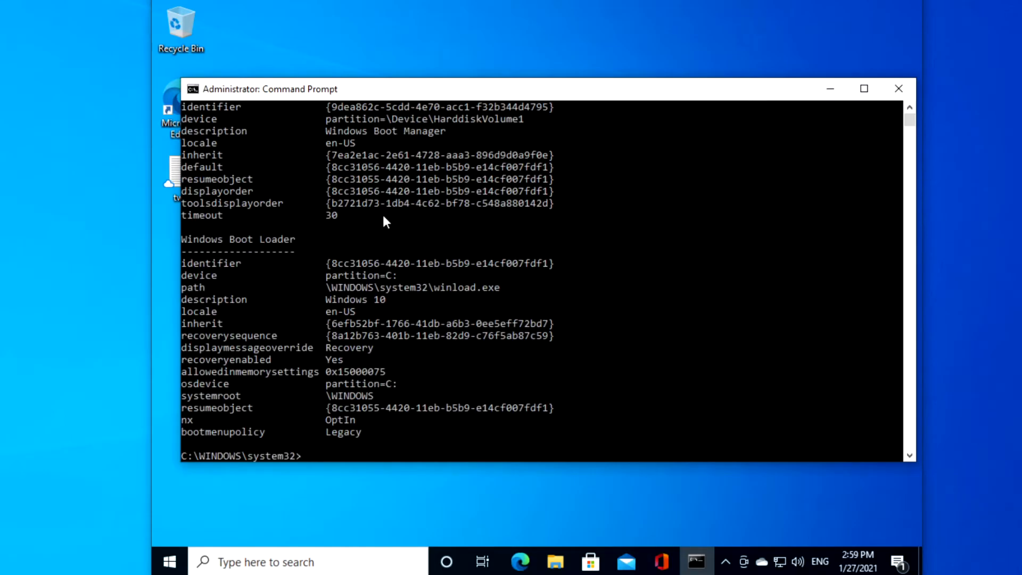
{"action": "mouse_move", "coordinate": [246, 272]}
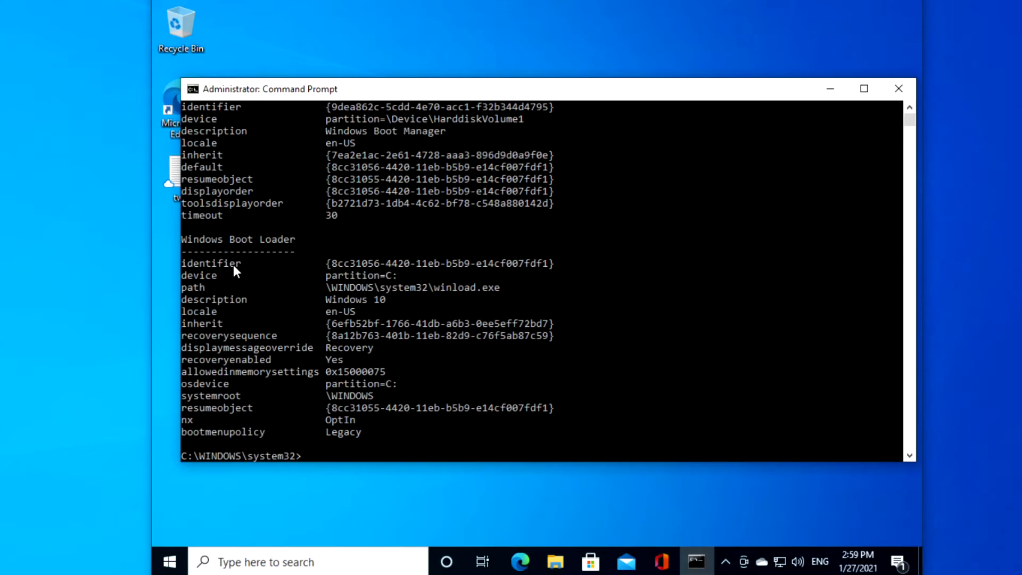
{"action": "mouse_move", "coordinate": [491, 269]}
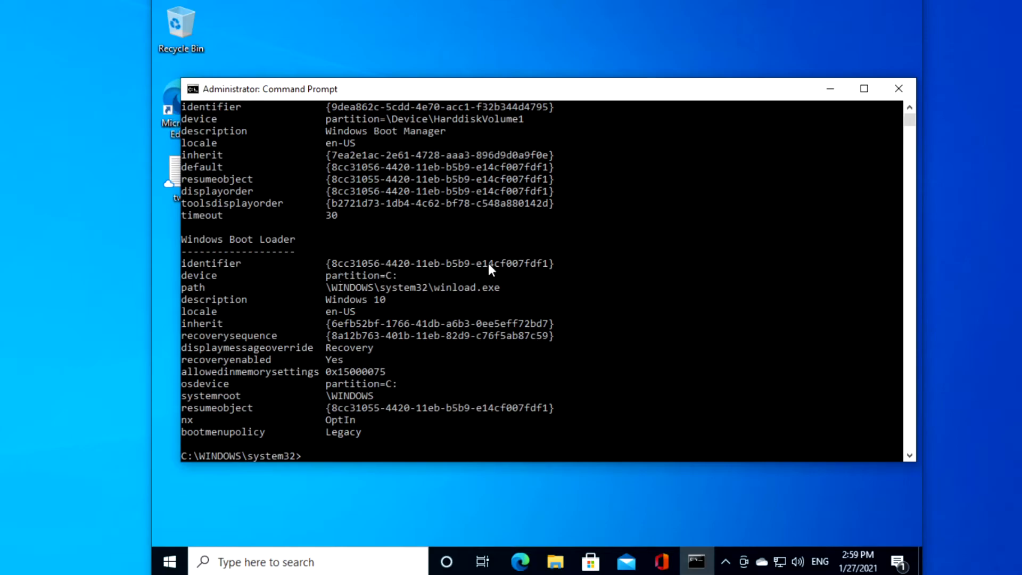
{"action": "mouse_move", "coordinate": [475, 361]}
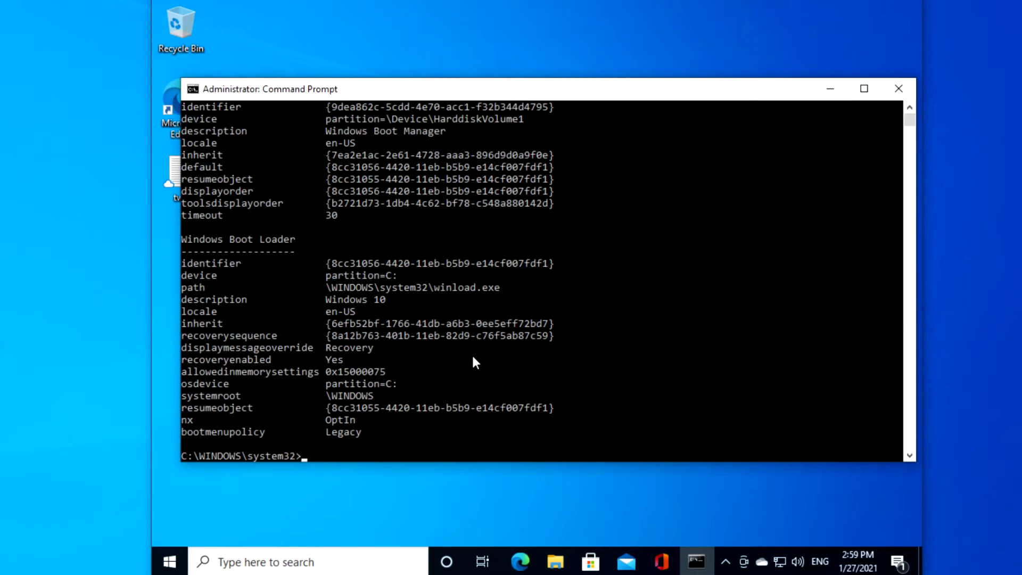
{"action": "type", "text": "b"}
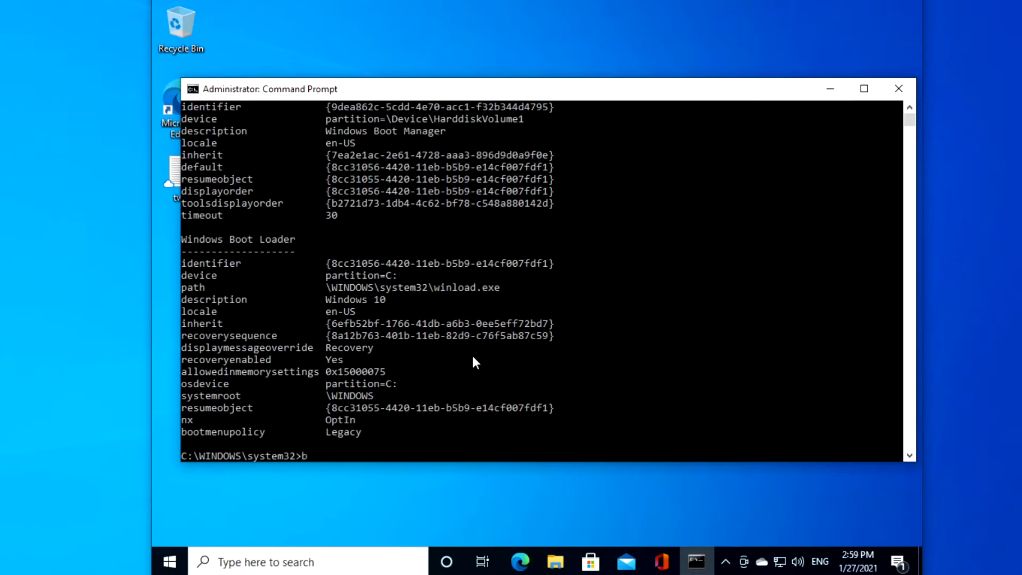
{"action": "type", "text": "cded"}
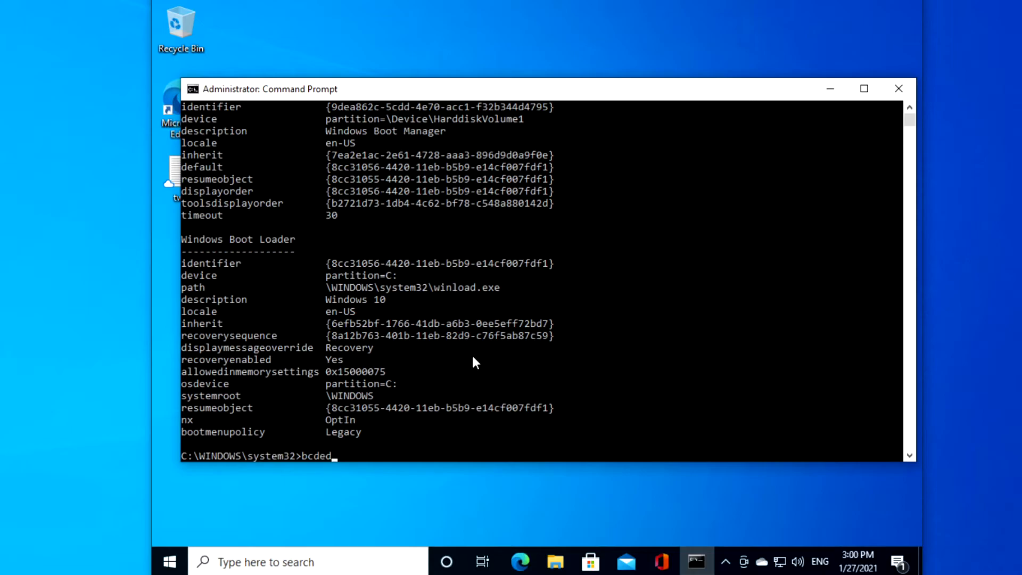
{"action": "type", "text": "it"}
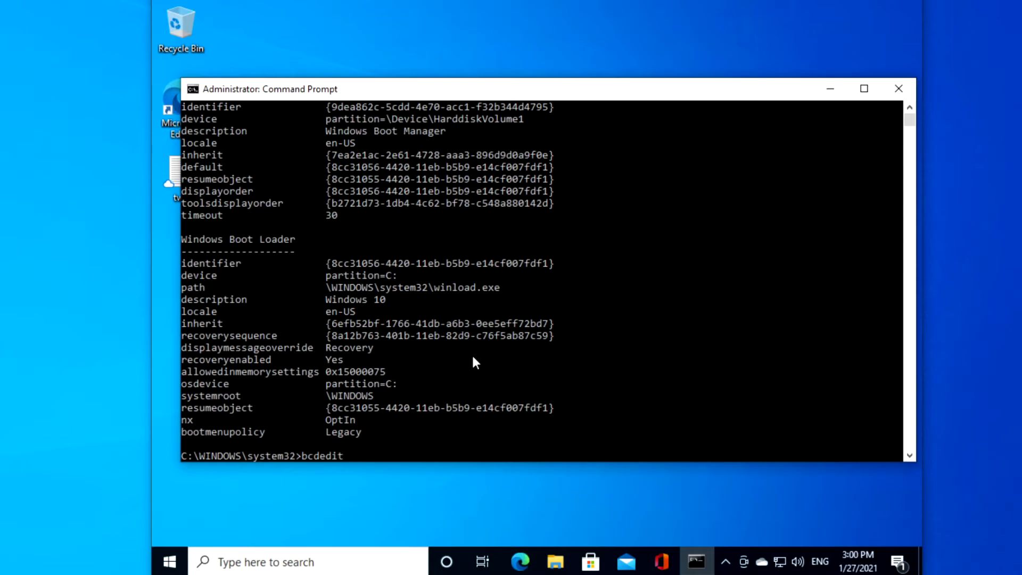
{"action": "type", "text": "/copy"}
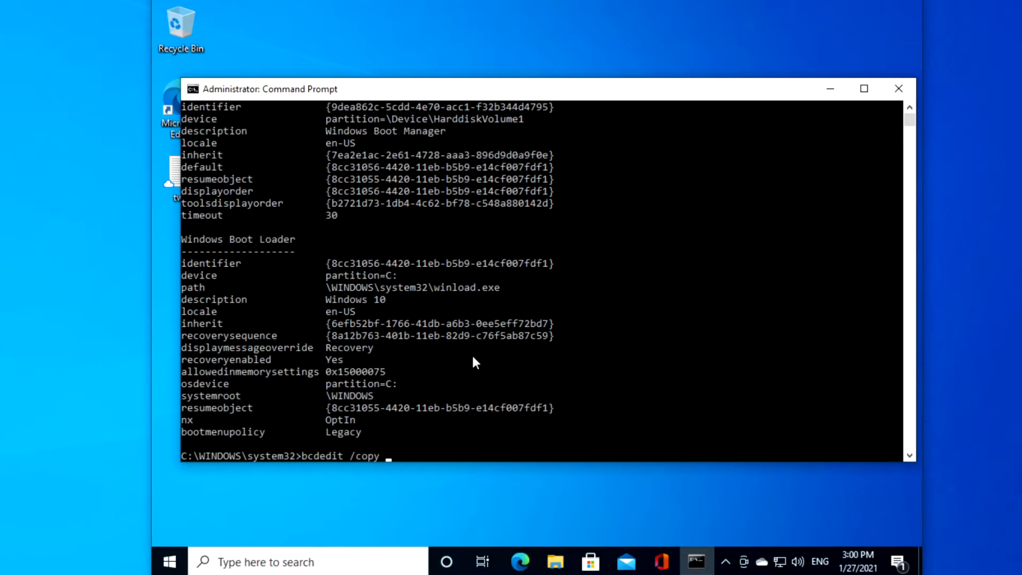
{"action": "type", "text": "{"}
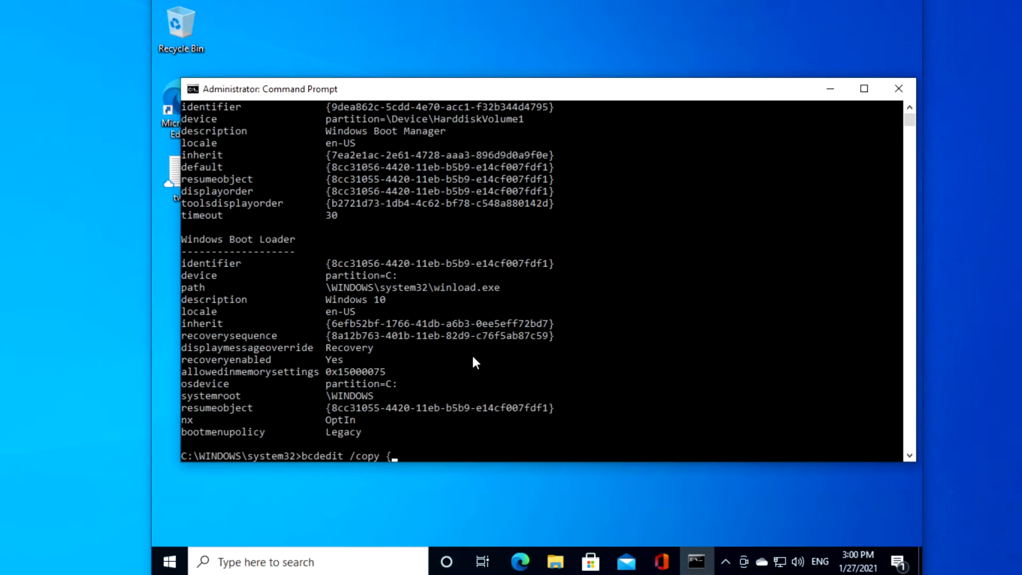
{"action": "type", "text": "8"}
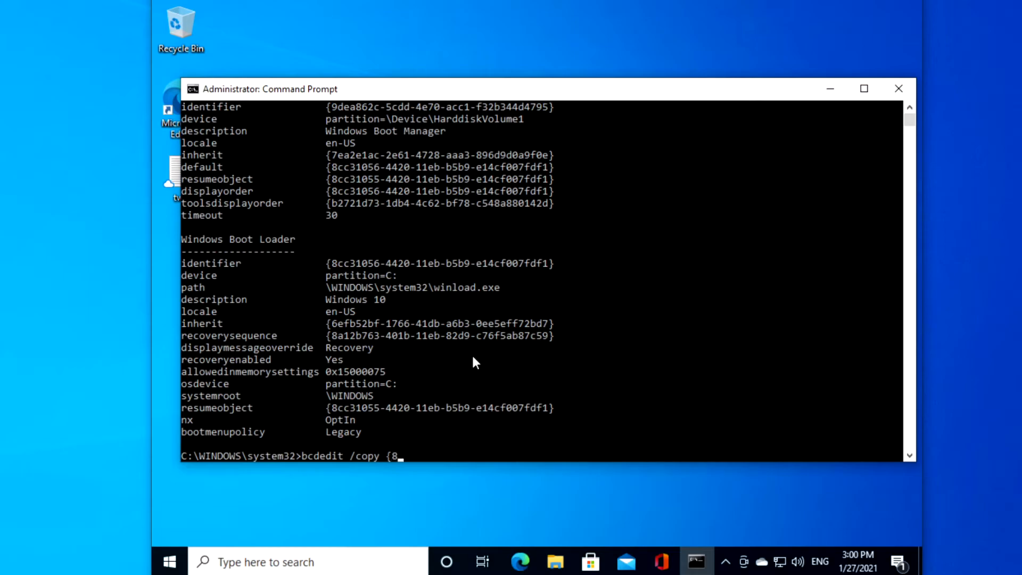
{"action": "type", "text": "cc31056-4420-11eb-b5b9-e14cf007fdf1}"}
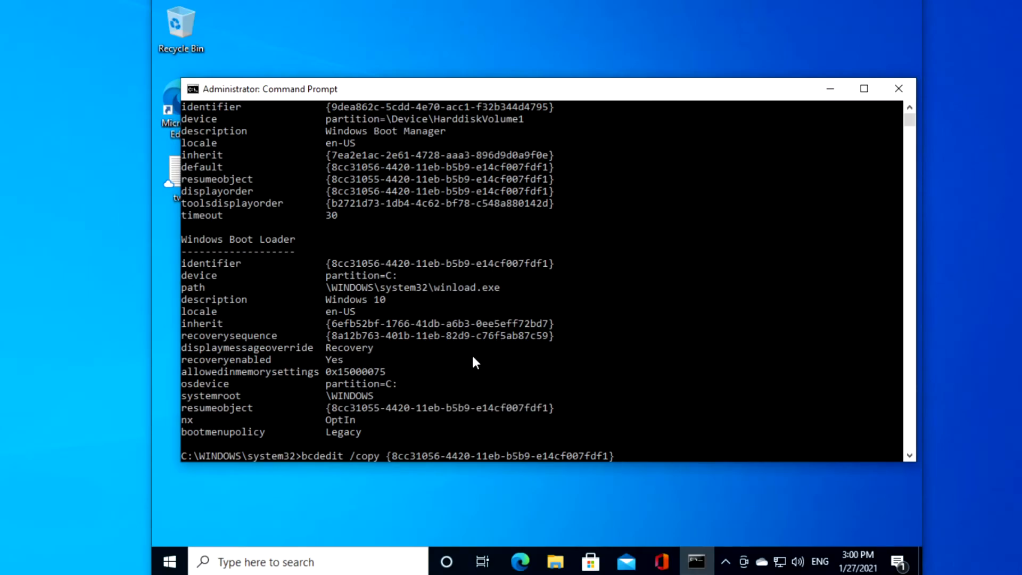
Finish the copy with description /D "windows (safe mode)" to create the new boot entry.
{"action": "type", "text": "/"}
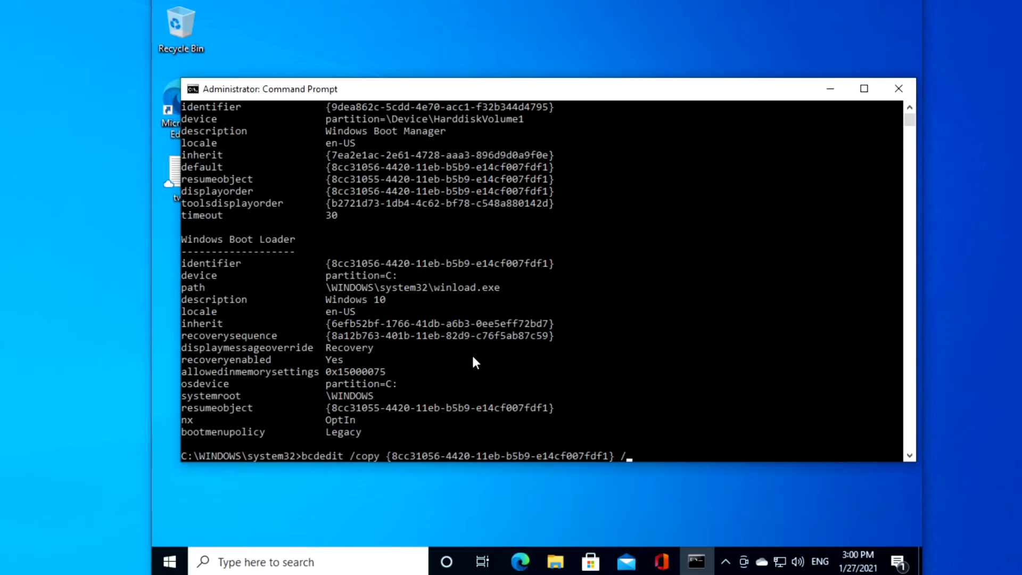
{"action": "type", "text": "D"}
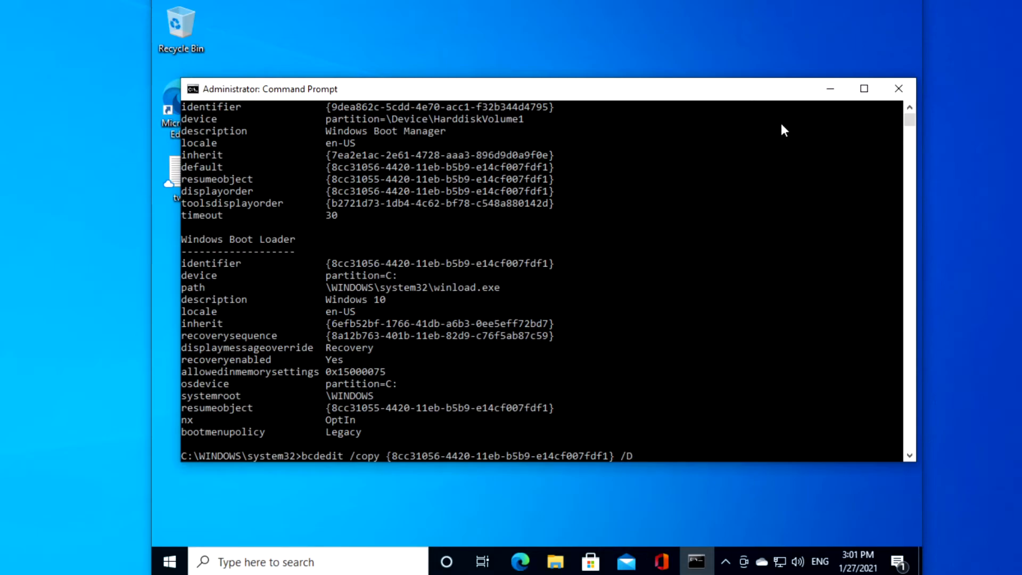
{"action": "type", "text": "\""}
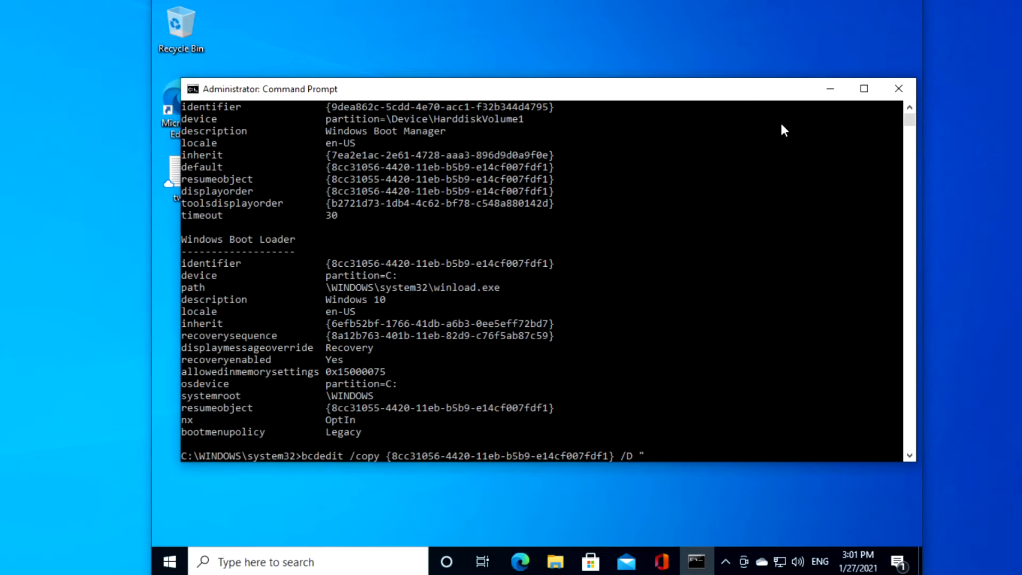
{"action": "type", "text": "win"}
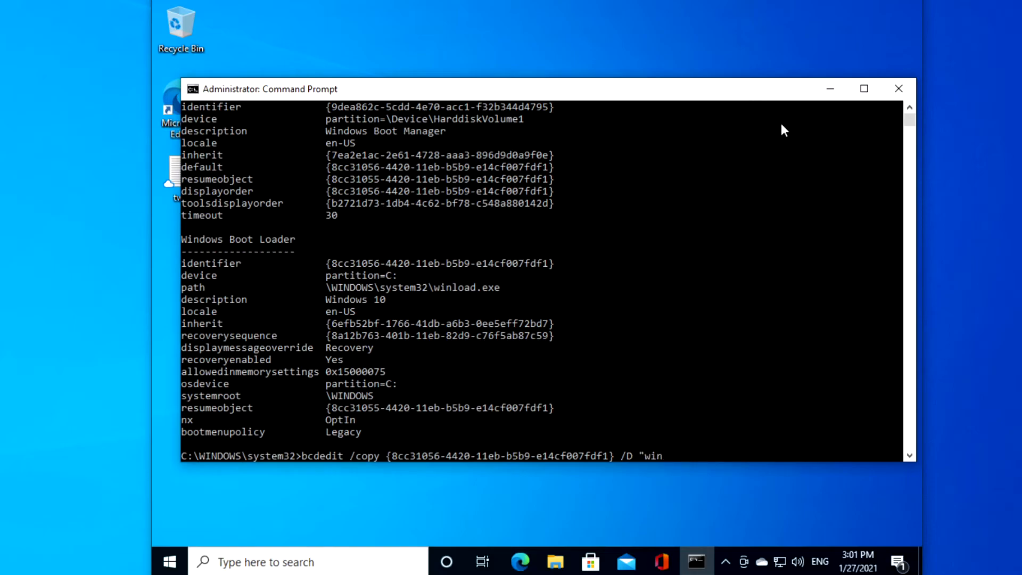
{"action": "type", "text": "dows"}
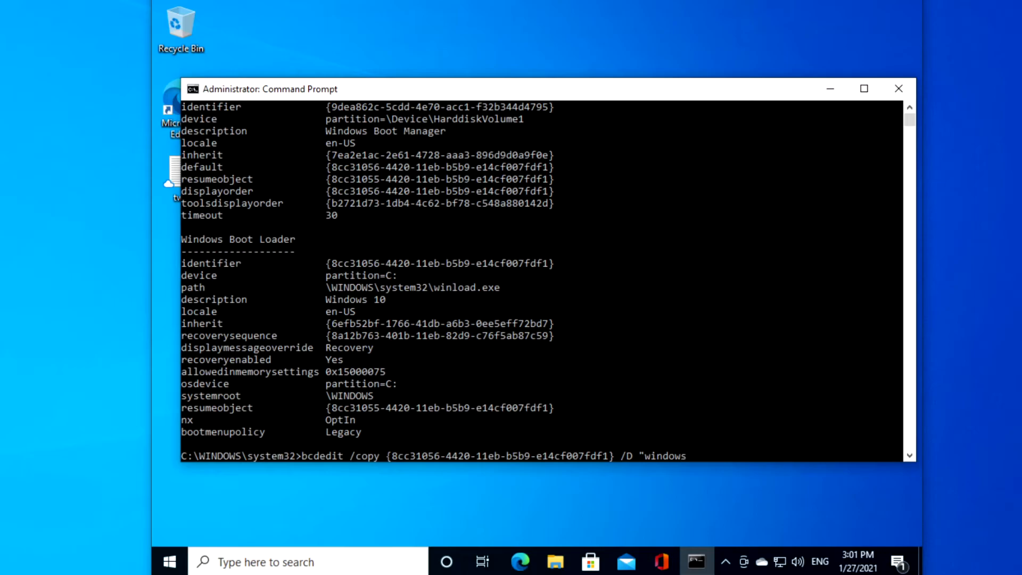
{"action": "mouse_move", "coordinate": [504, 497]}
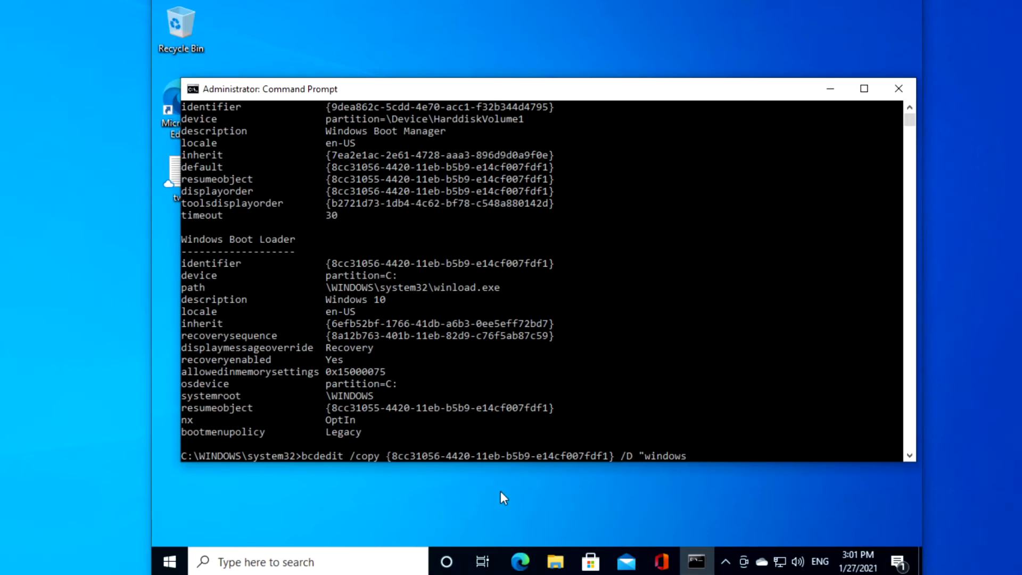
{"action": "type", "text": "(sa"}
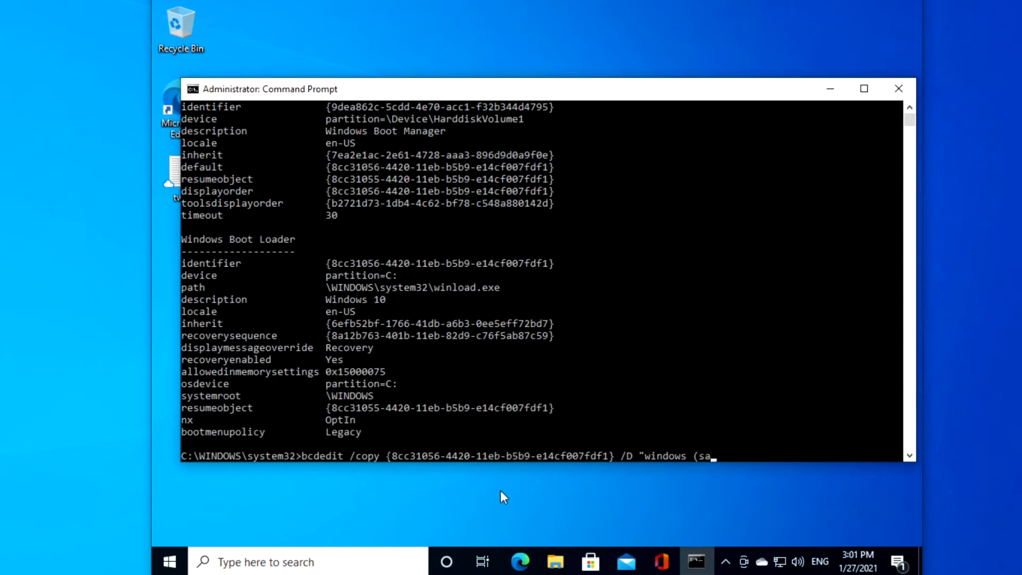
{"action": "type", "text": "fe mod"}
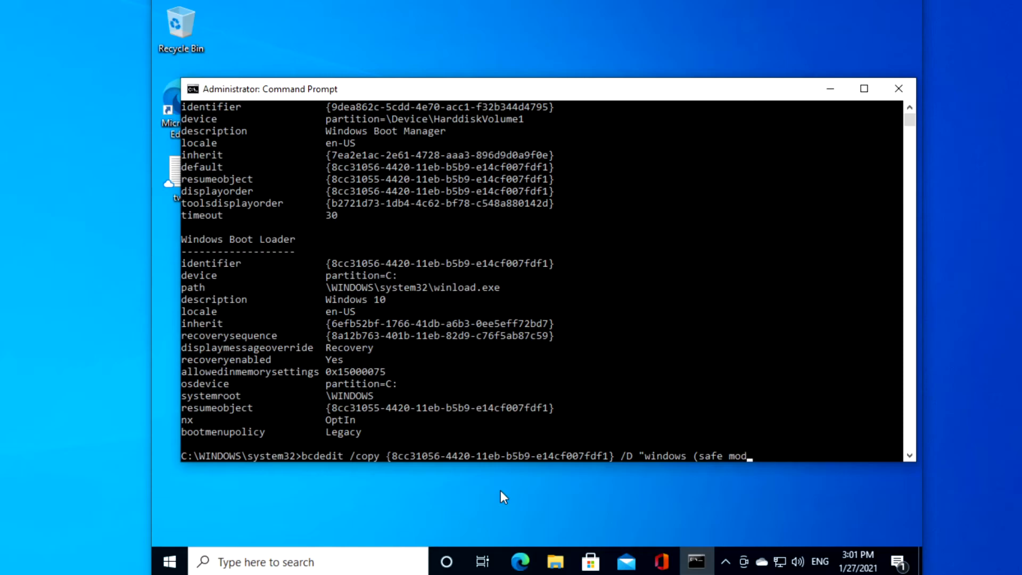
{"action": "type", "text": "e)\""}
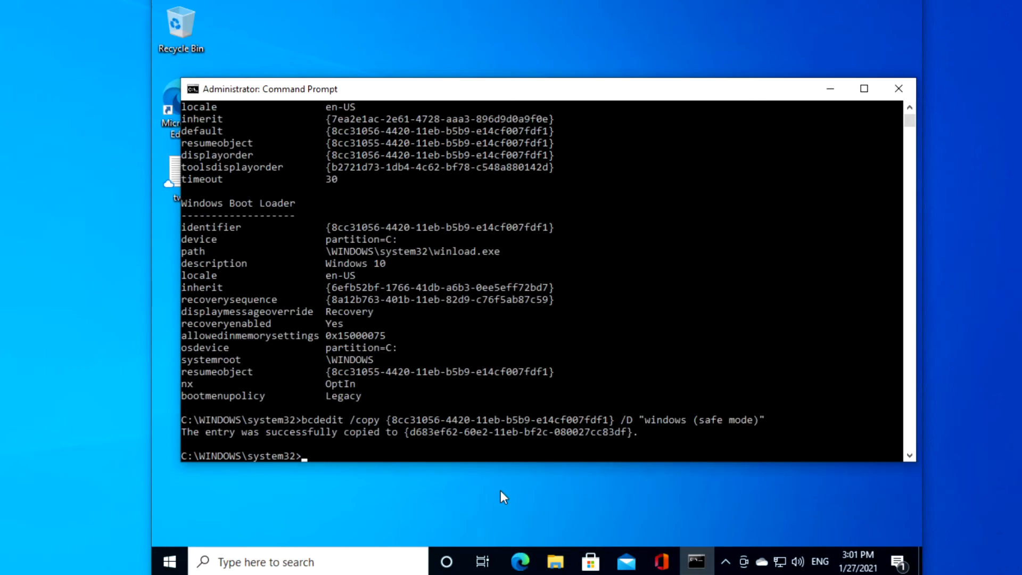
Run msconfig to bring up the System Configuration window.
{"action": "type", "text": "ms"}
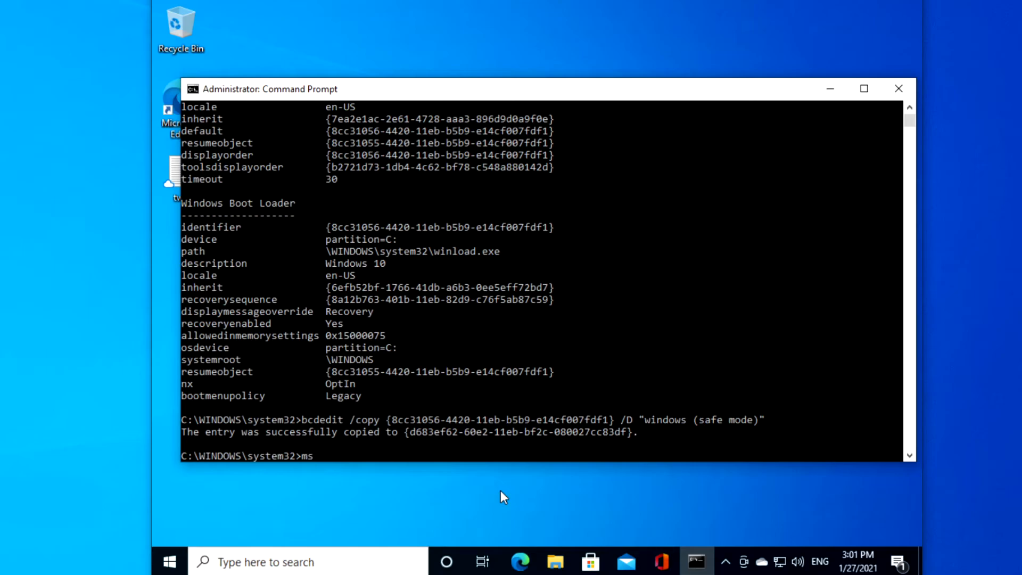
{"action": "type", "text": "co"}
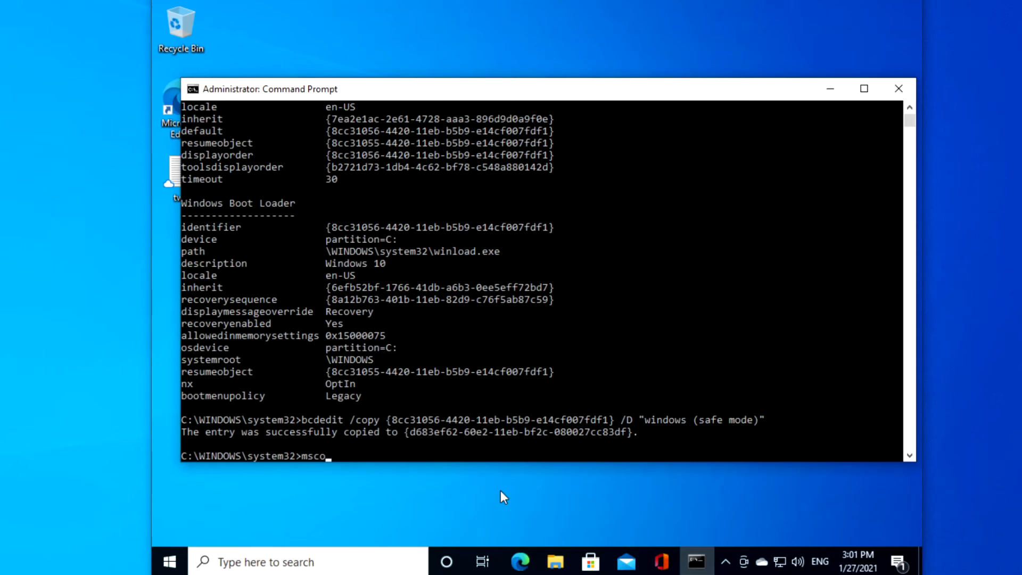
{"action": "type", "text": "nfi"}
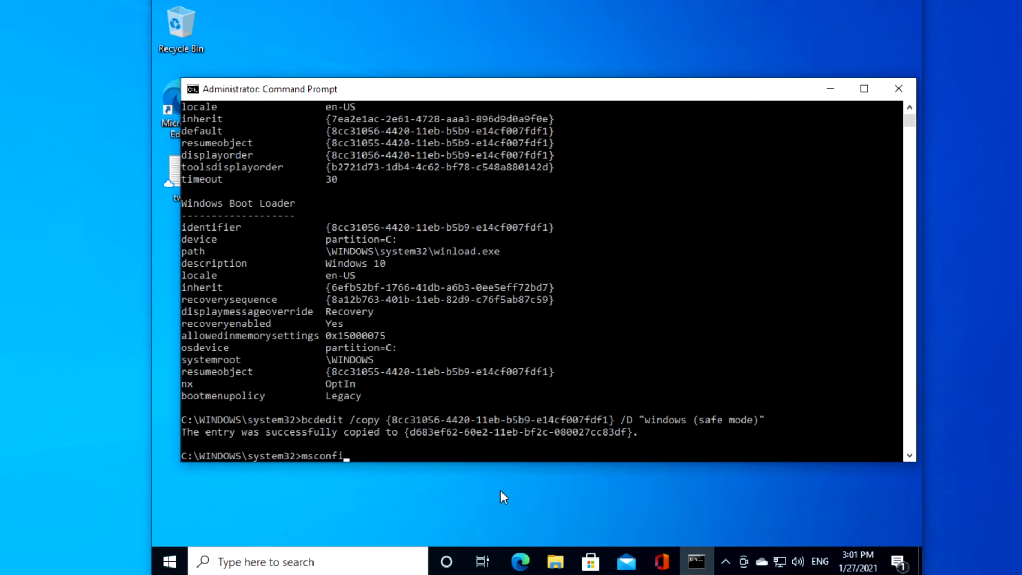
{"action": "type", "text": "g"}
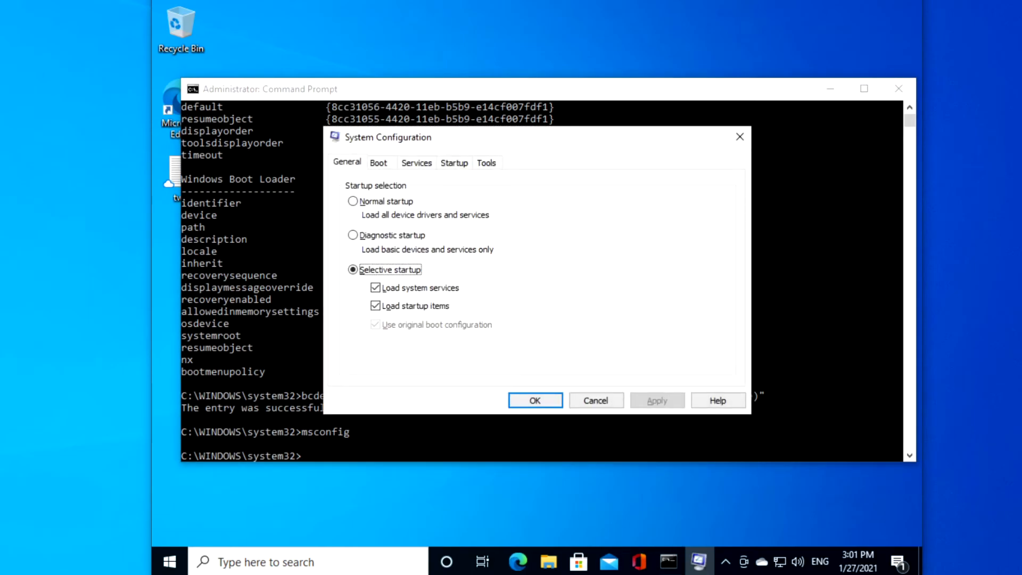
On the Boot settings, make all boot settings permanent and confirm the change.
{"action": "left_click", "coordinate": [378, 162]}
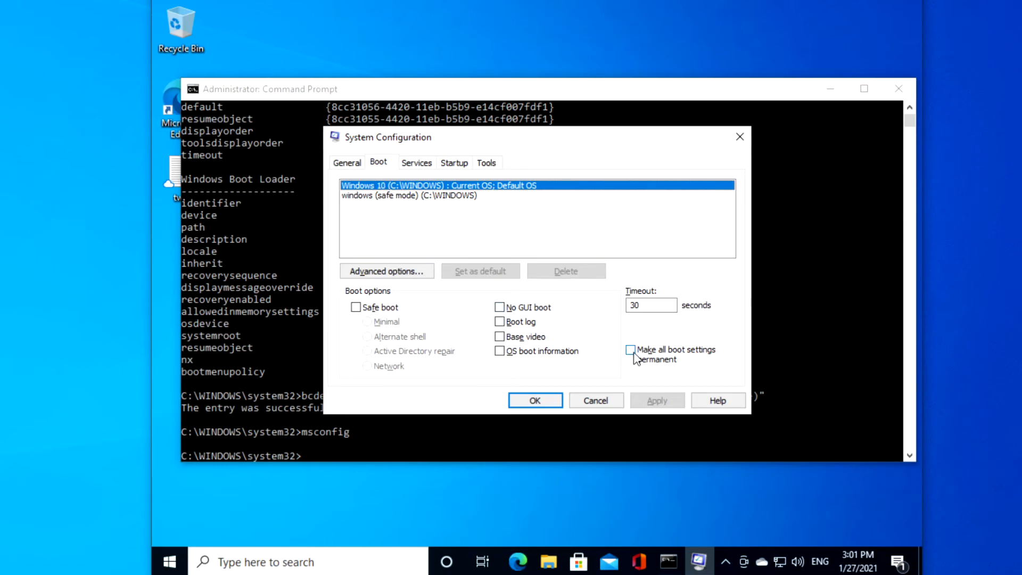
{"action": "left_click", "coordinate": [632, 350]}
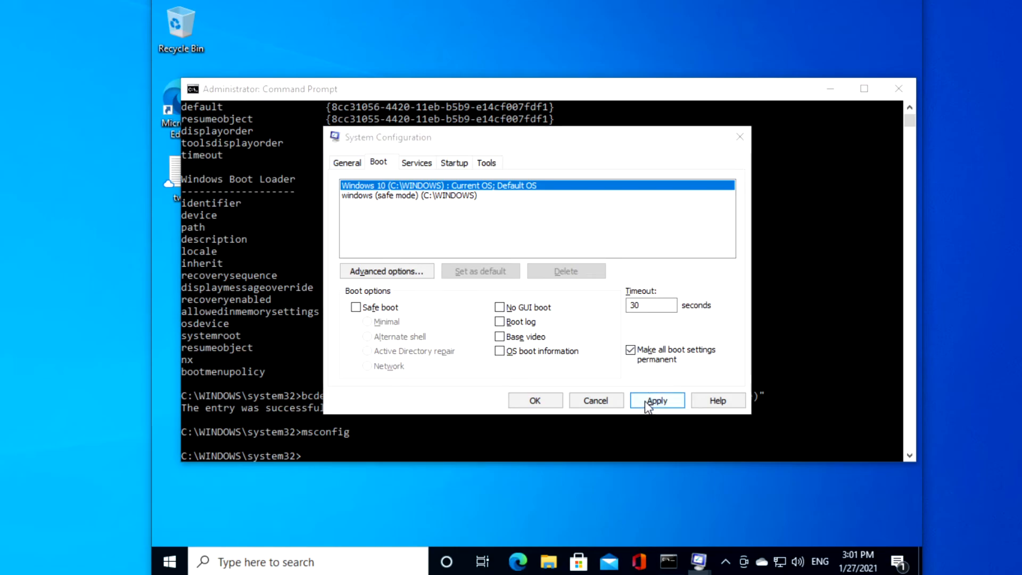
{"action": "left_click", "coordinate": [657, 400]}
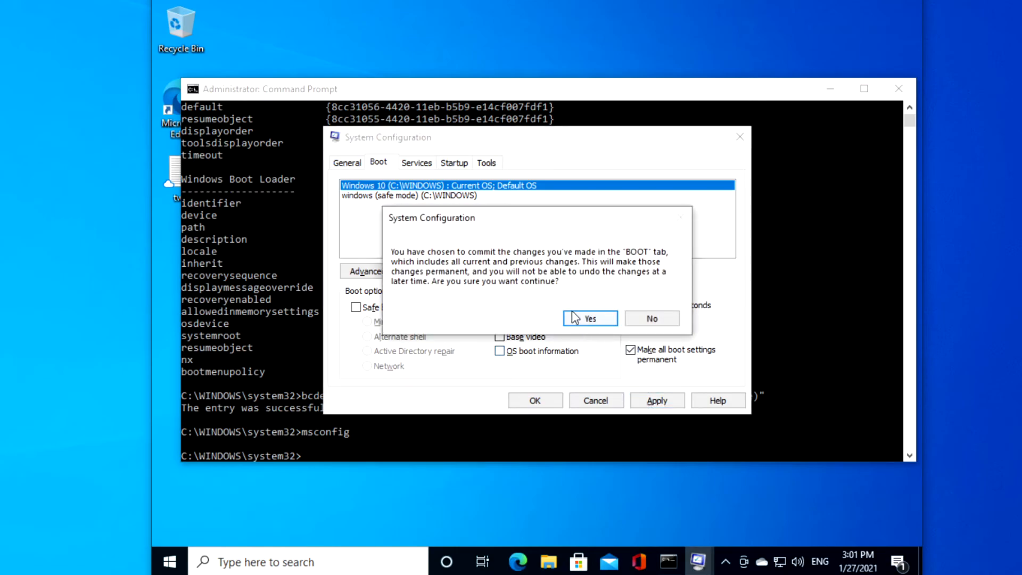
{"action": "left_click", "coordinate": [589, 318]}
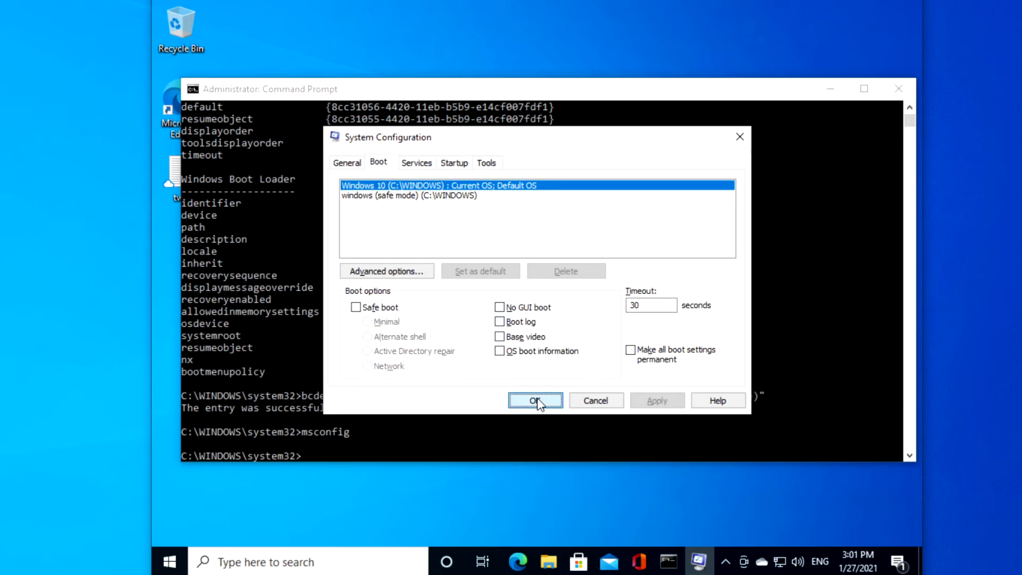
Close System Configuration and restart the computer to apply the boot changes.
{"action": "left_click", "coordinate": [533, 401]}
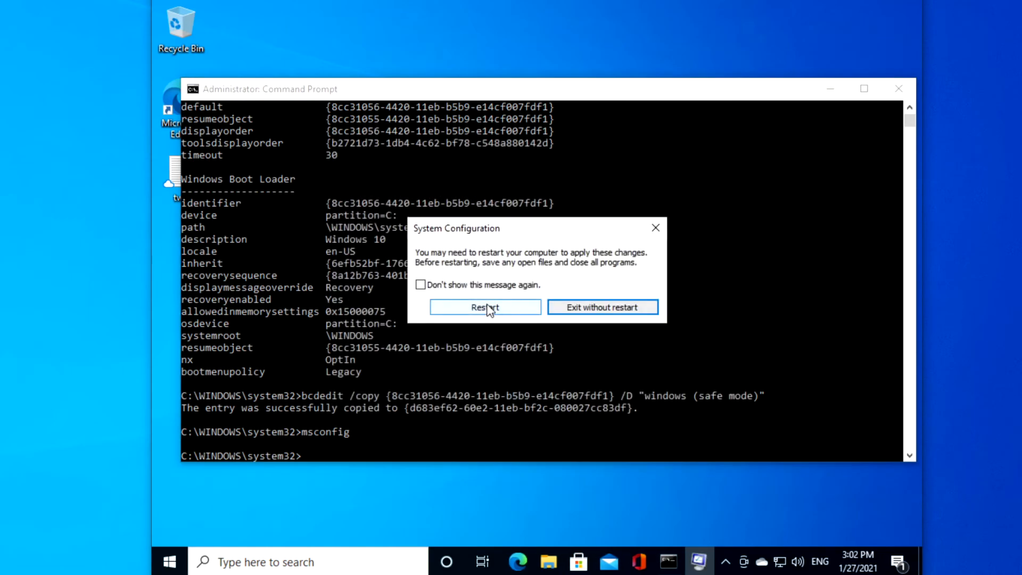
{"action": "left_click", "coordinate": [485, 307]}
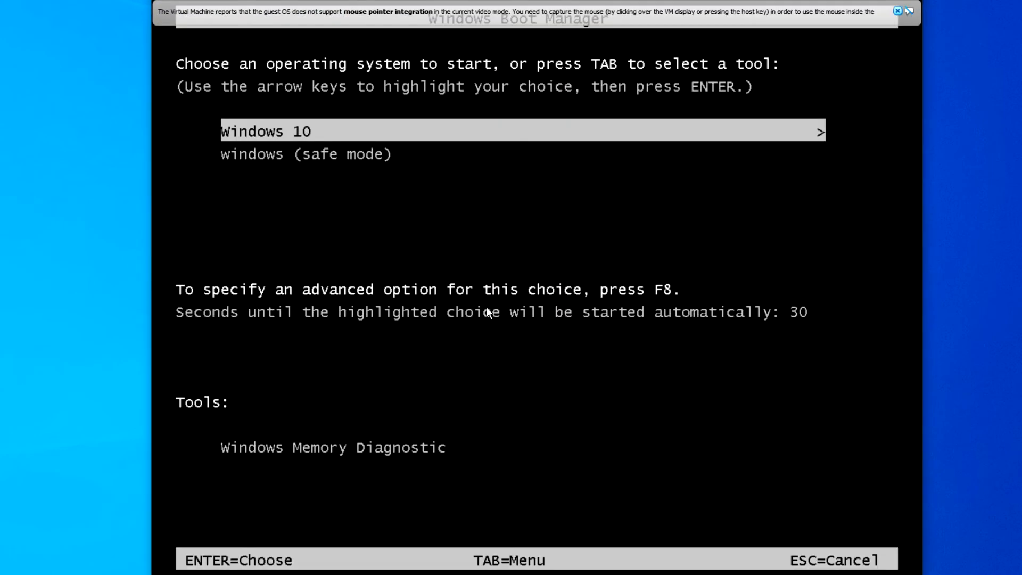
{"action": "mouse_move", "coordinate": [488, 293]}
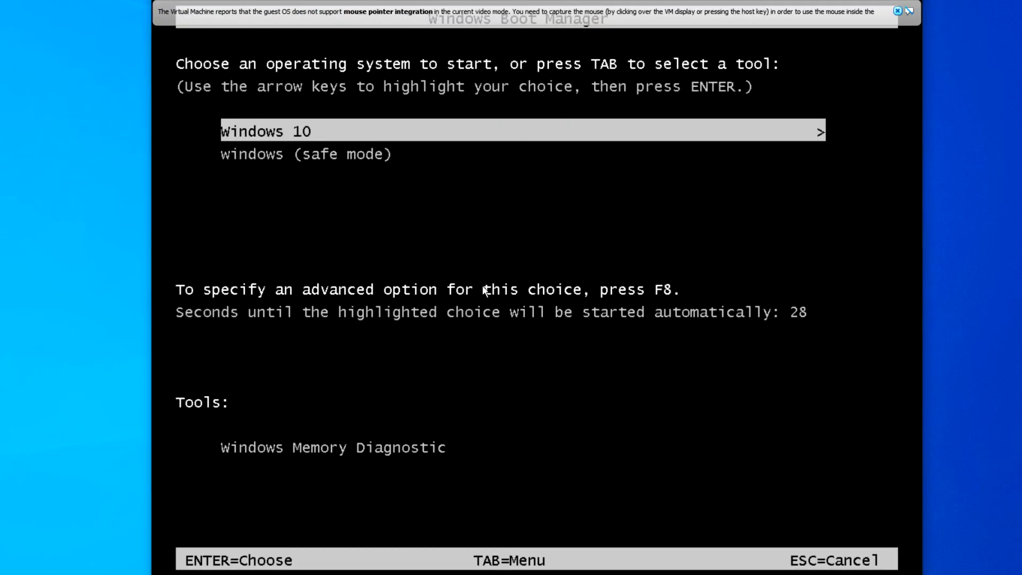
{"action": "mouse_move", "coordinate": [375, 137]}
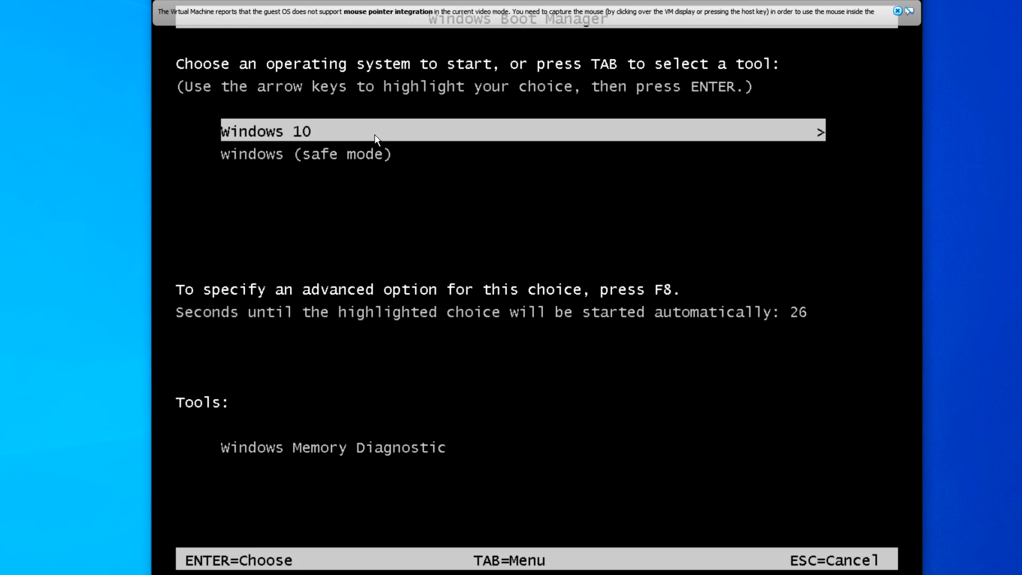
{"action": "mouse_move", "coordinate": [535, 347]}
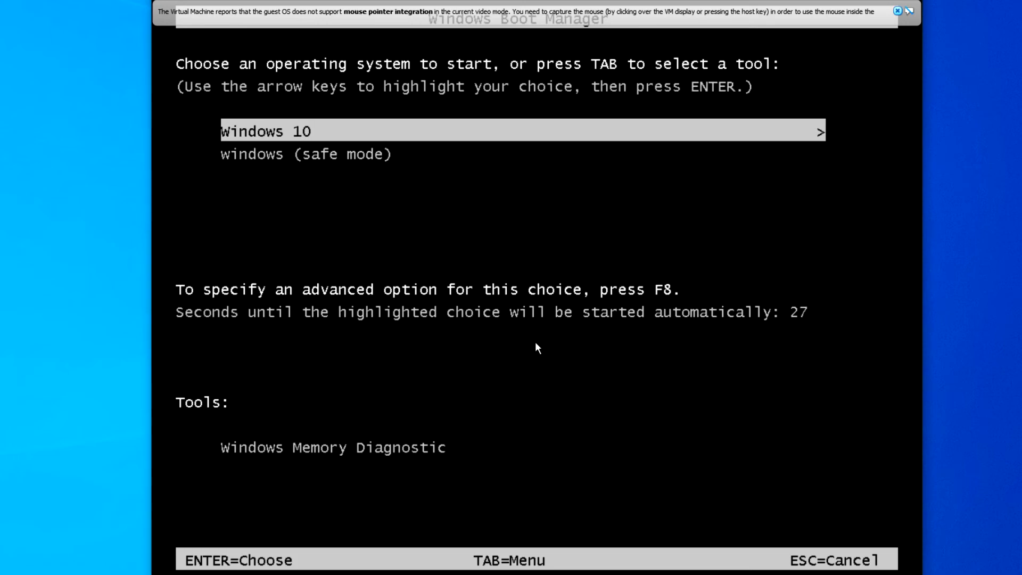
{"action": "mouse_move", "coordinate": [345, 147]}
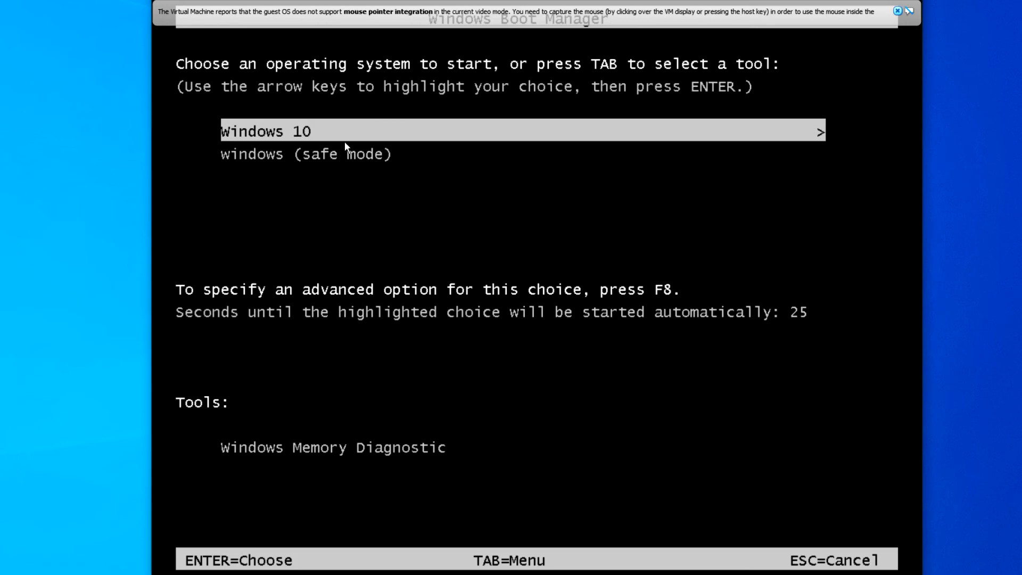